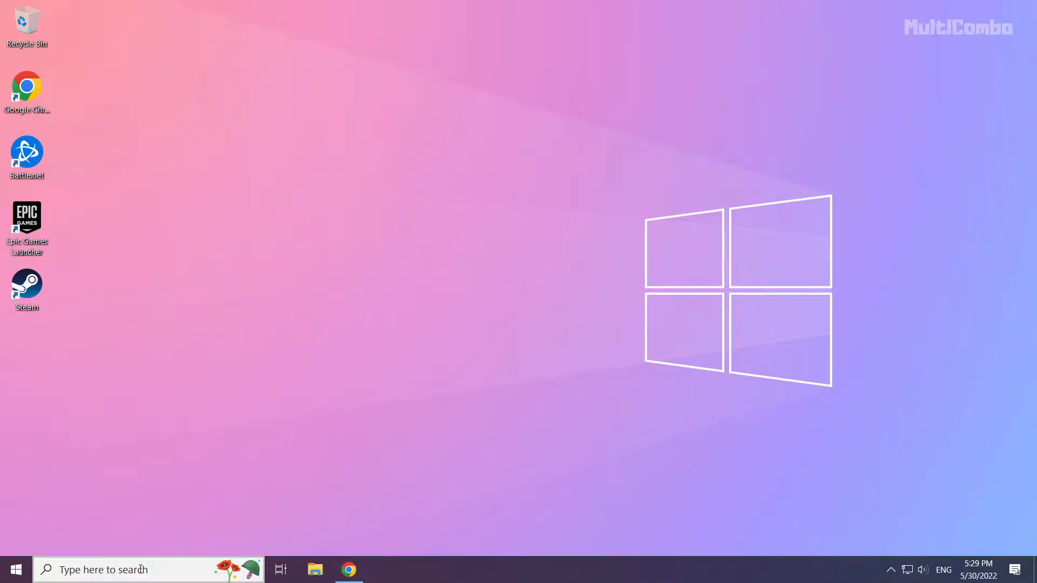
Search Windows for "device manager" so Device Manager shows as the best match
click(119, 569)
text(device manager)
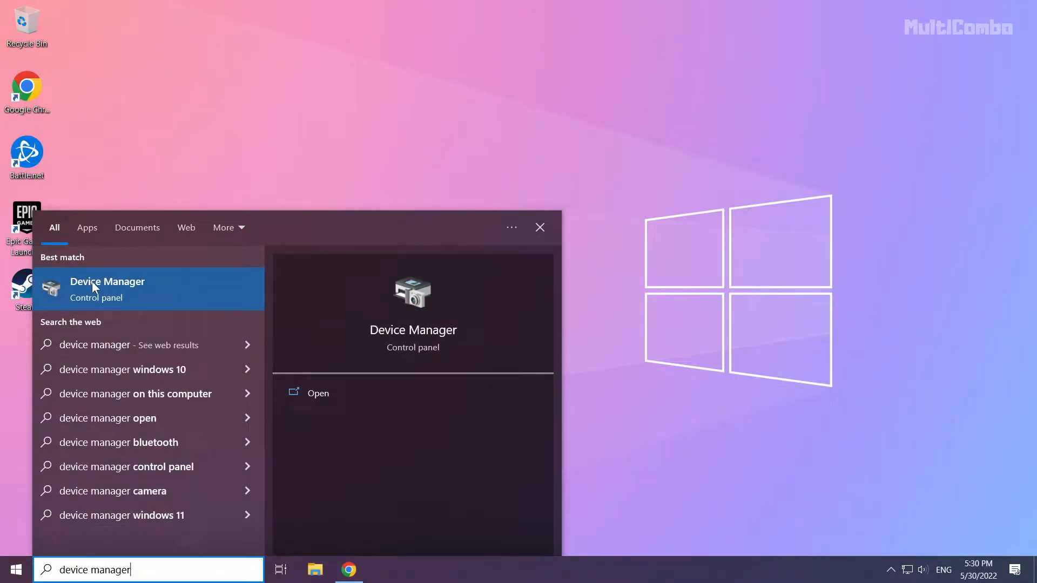
mouse_move(136, 290)
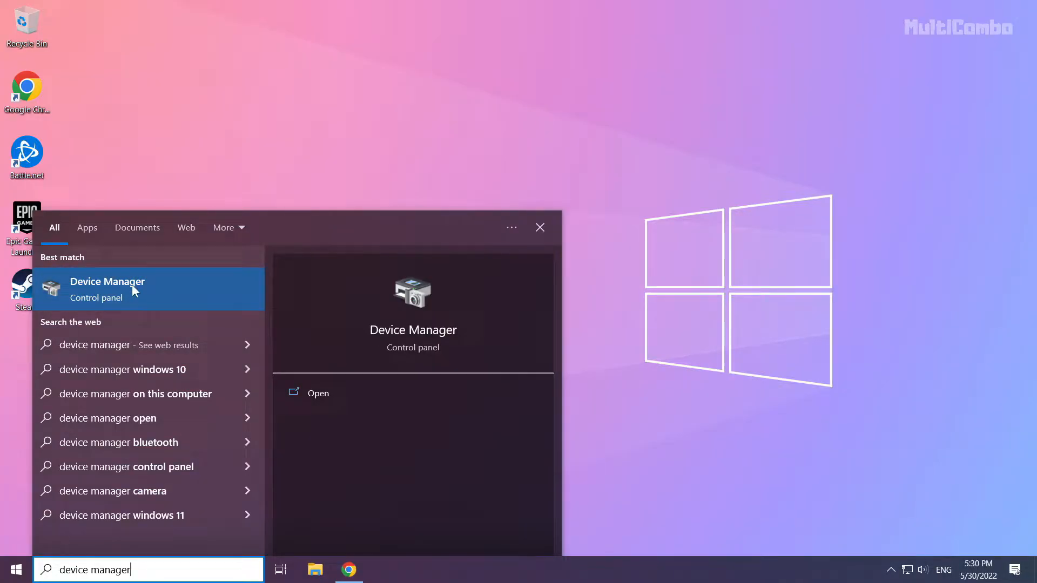
Have Windows automatically search for a newer NVIDIA GeForce GTX 1050 Ti driver and dismiss the up-to-date result
click(106, 290)
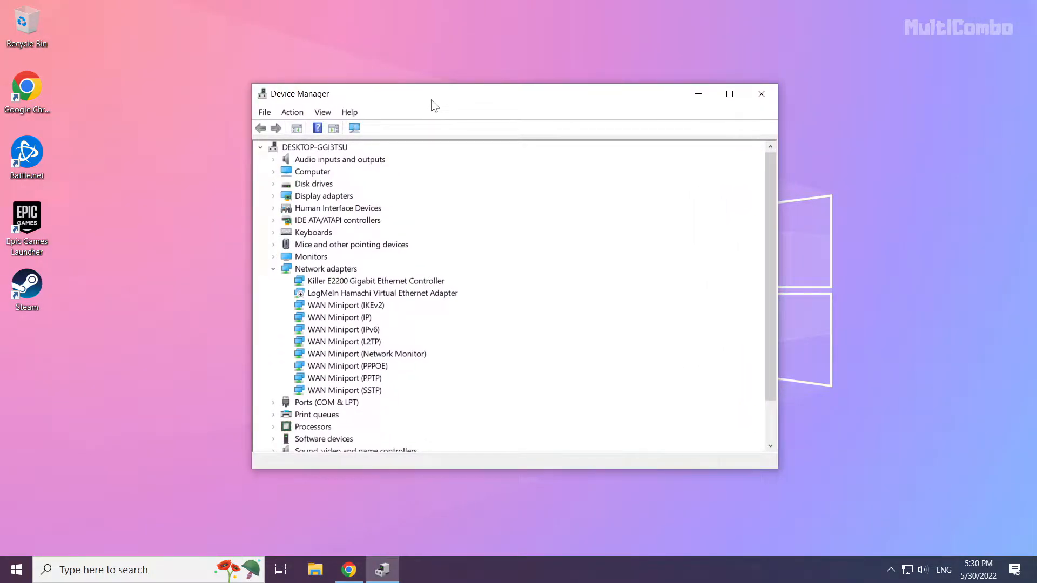
click(323, 196)
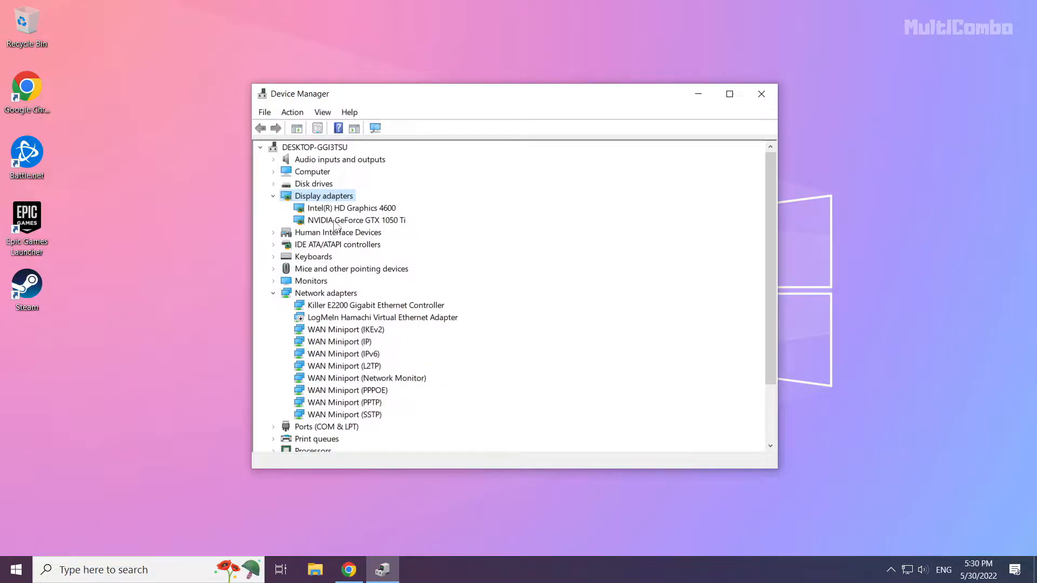
click(356, 220)
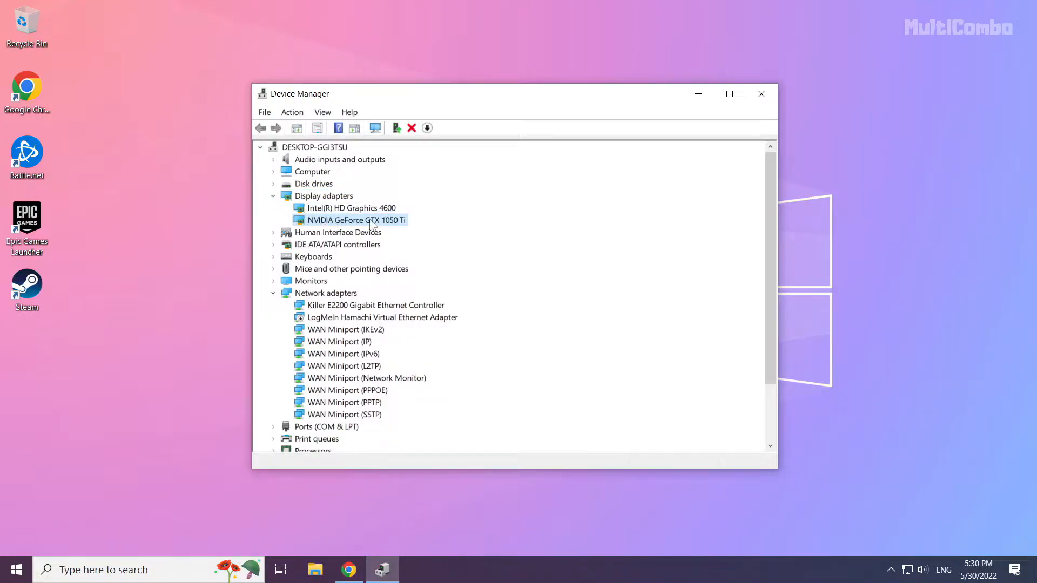
right_click(356, 219)
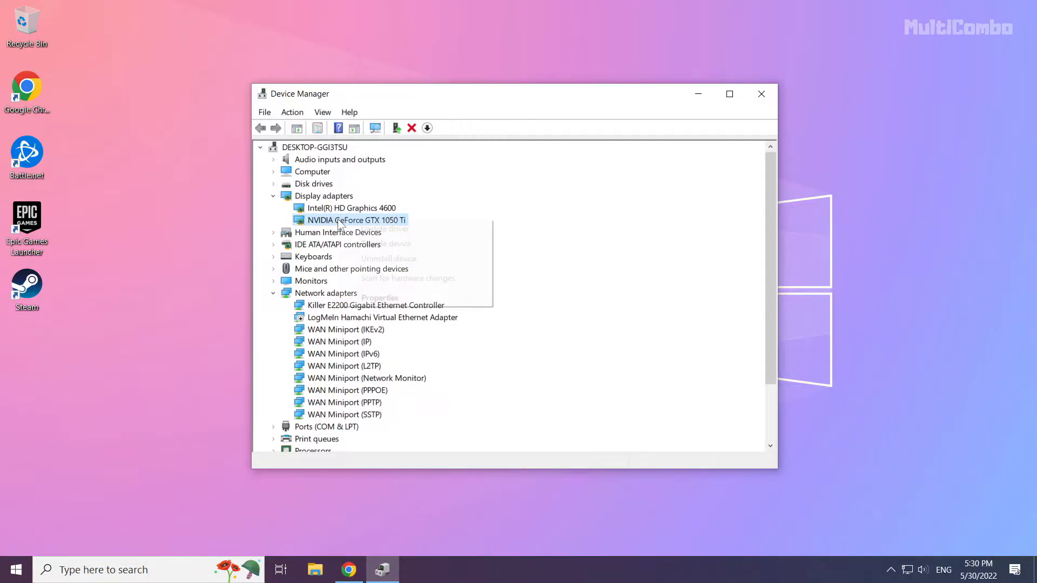
mouse_move(385, 229)
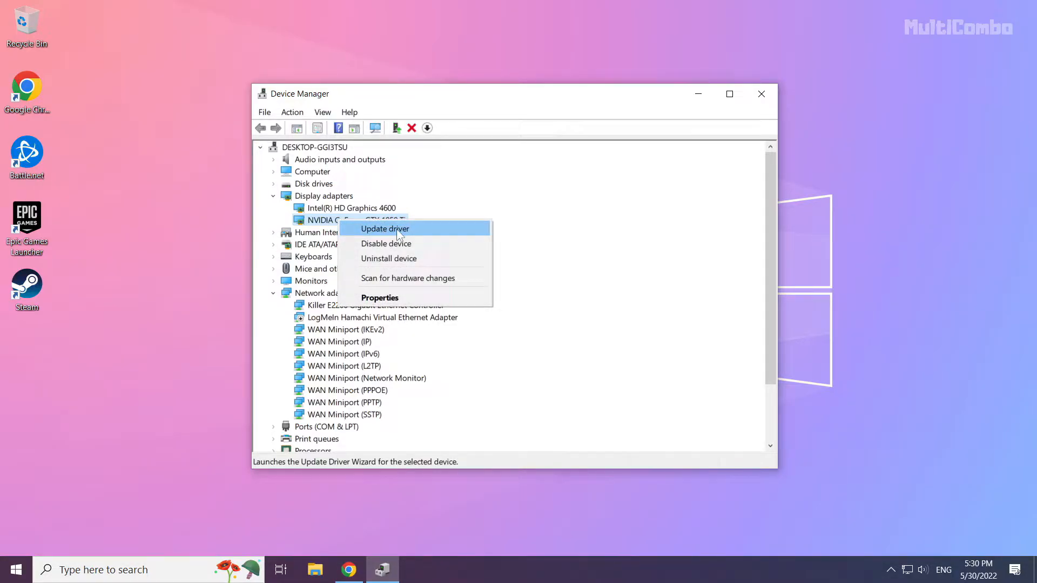
click(385, 228)
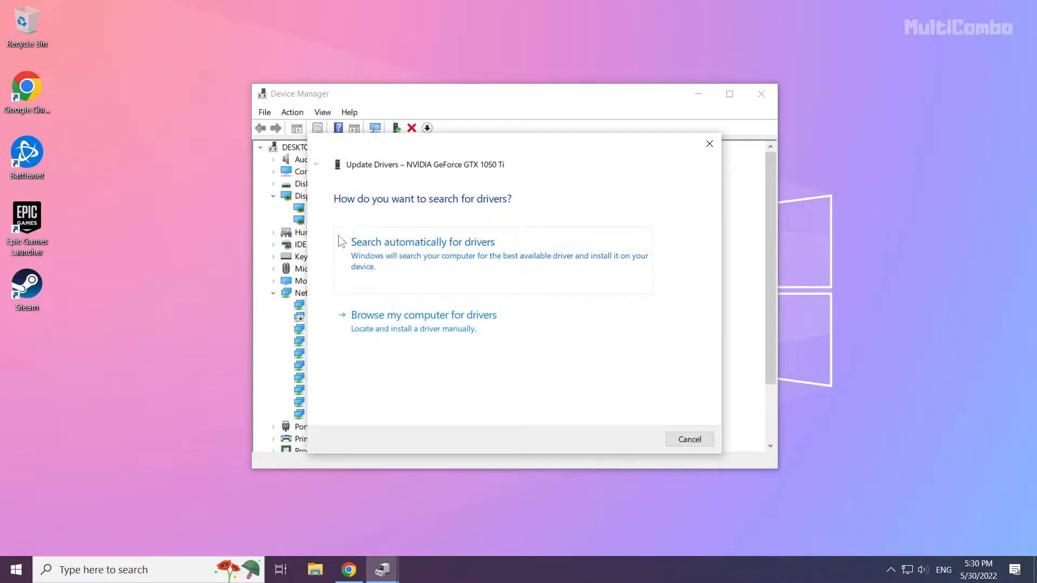
mouse_move(385, 273)
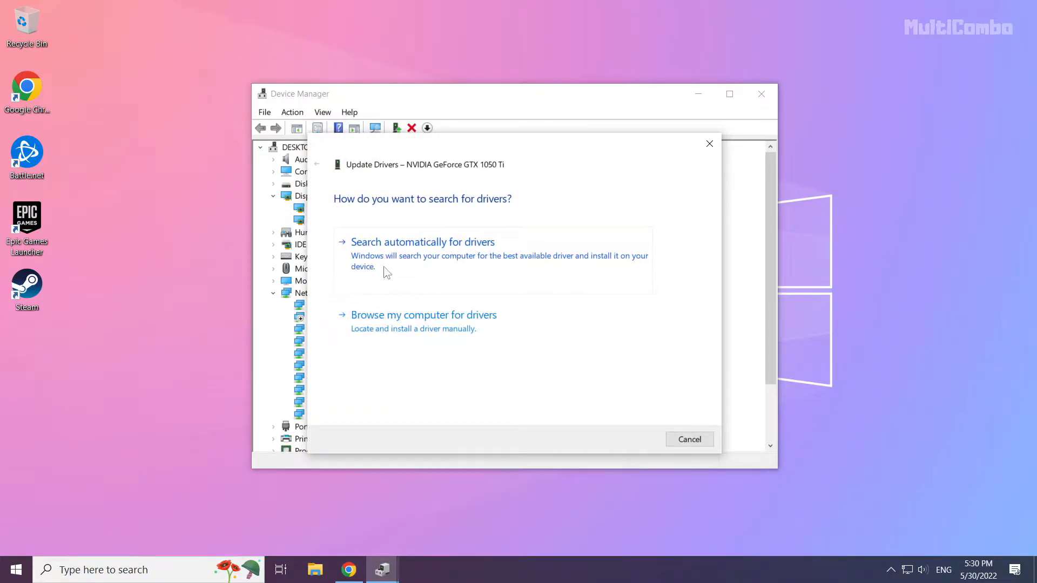
click(423, 241)
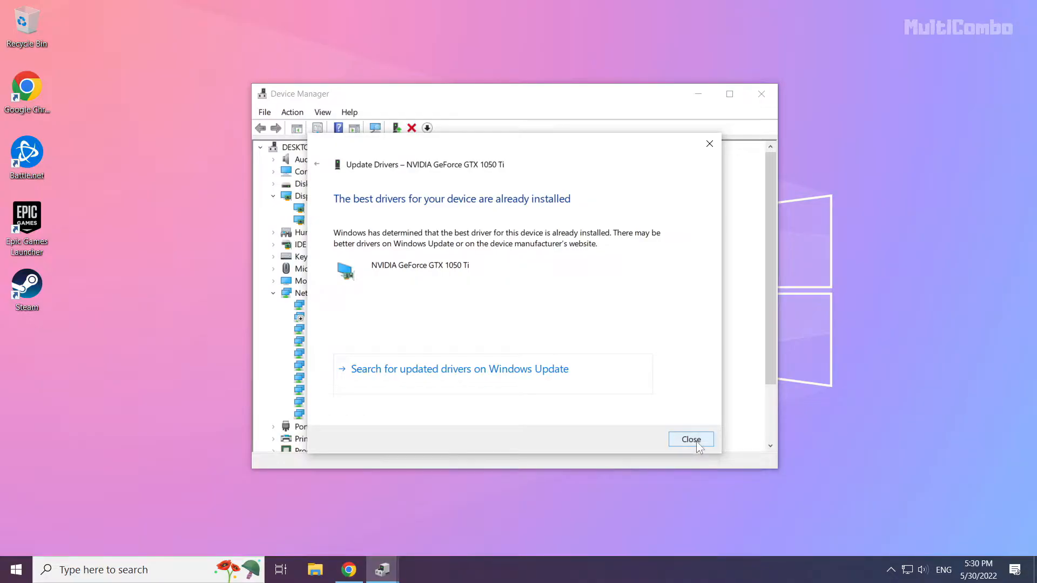
click(690, 440)
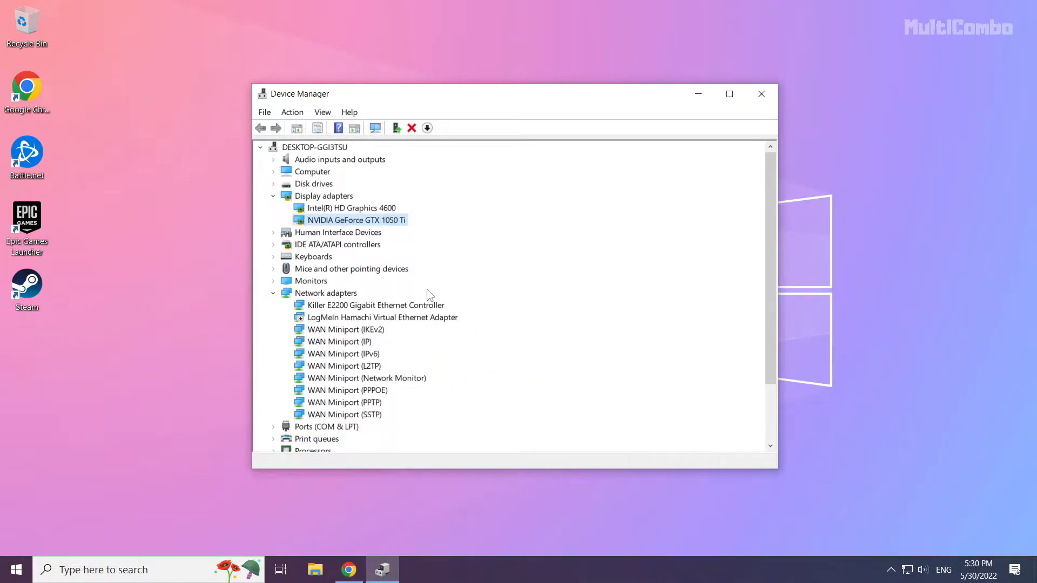
Run the automatic driver search for Intel HD Graphics 4600, dismiss the result and close Device Manager
click(351, 207)
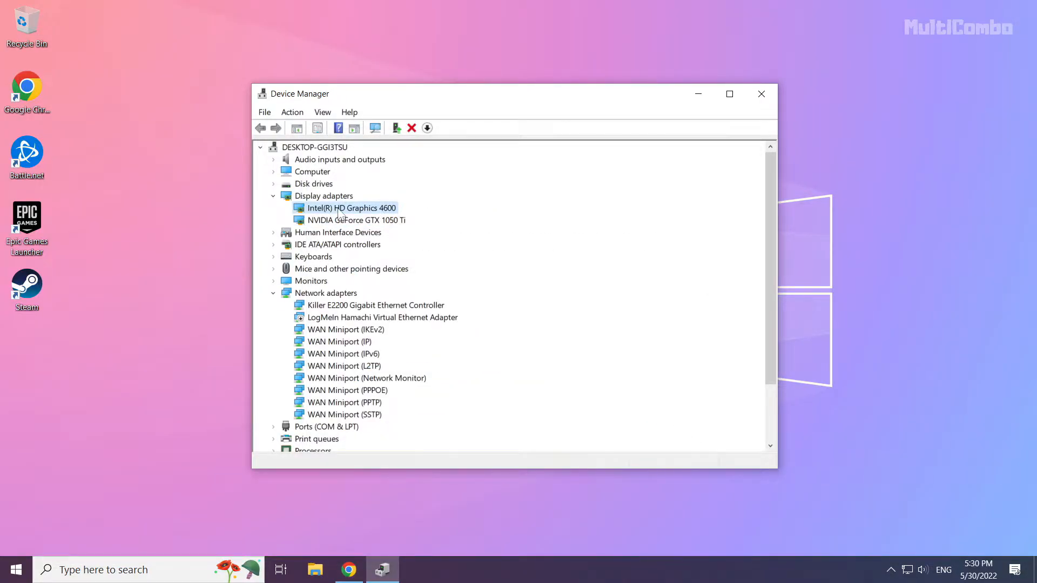
right_click(351, 208)
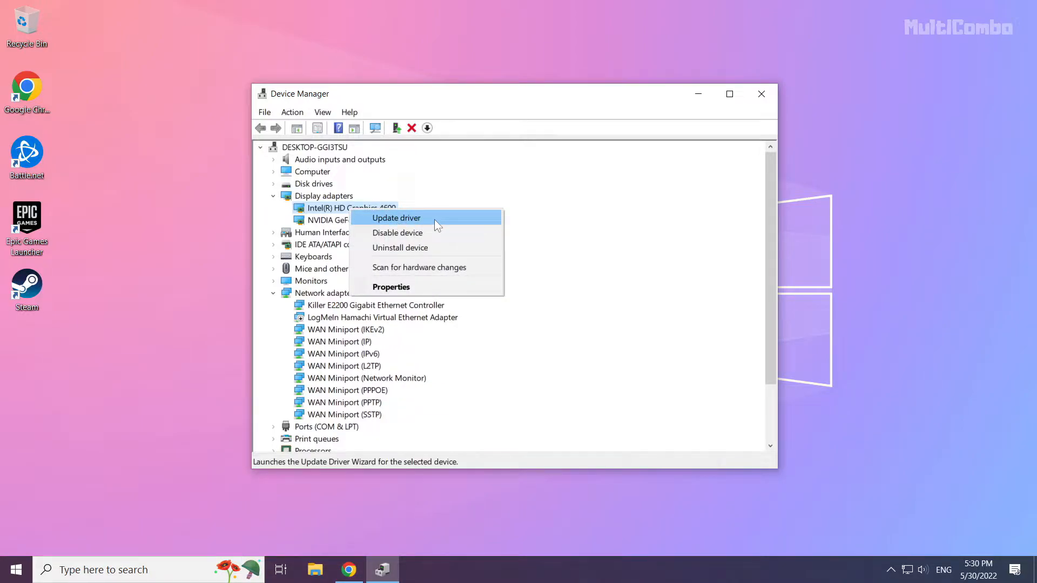
click(395, 217)
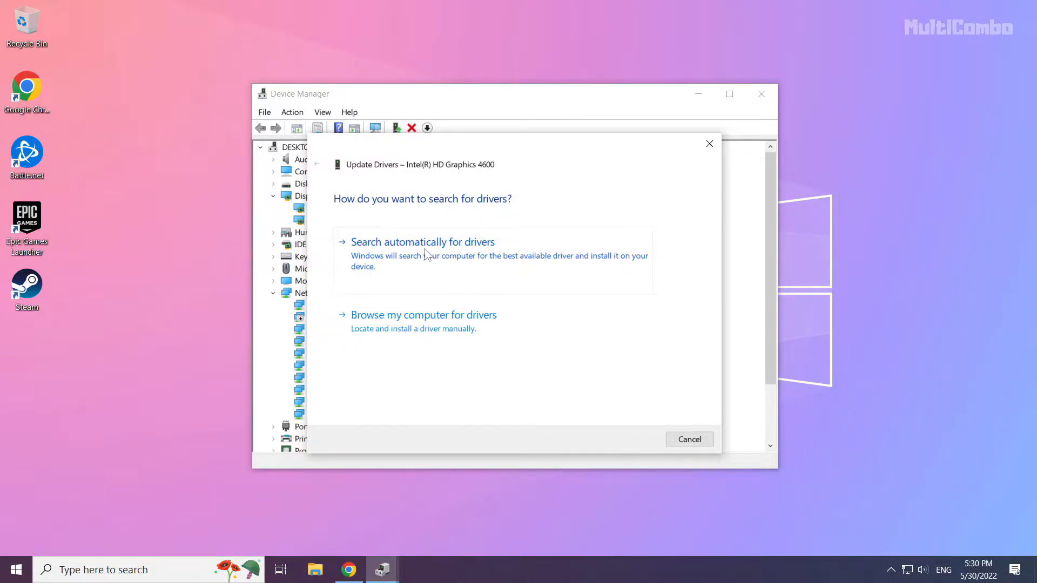
click(422, 241)
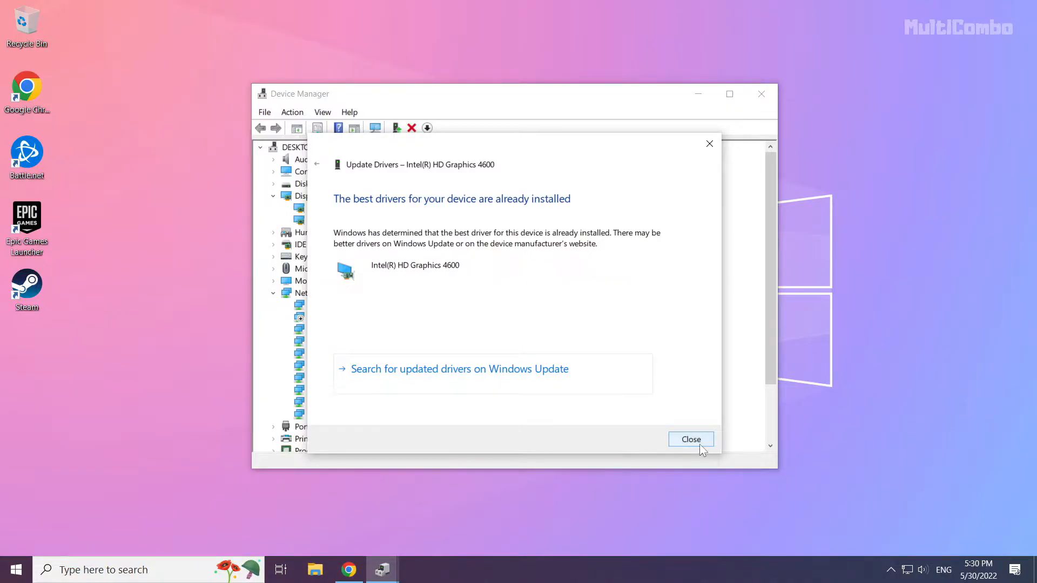
click(691, 440)
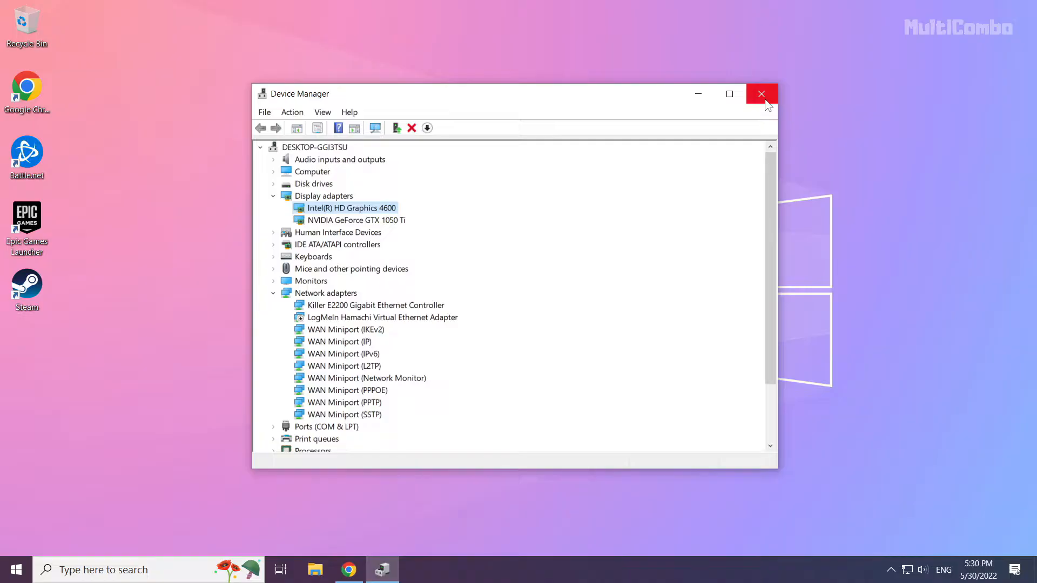
mouse_move(762, 94)
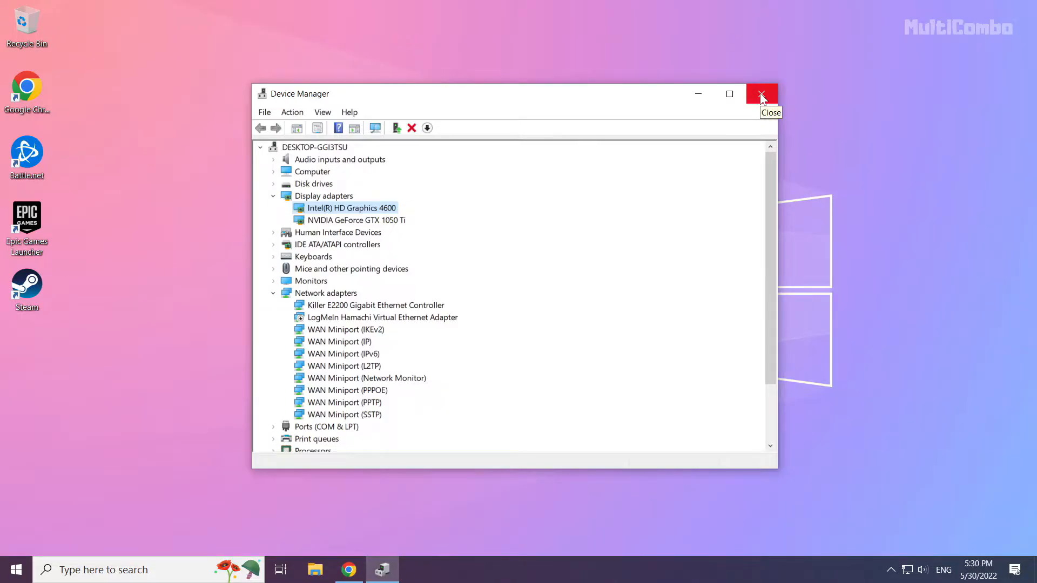
click(762, 93)
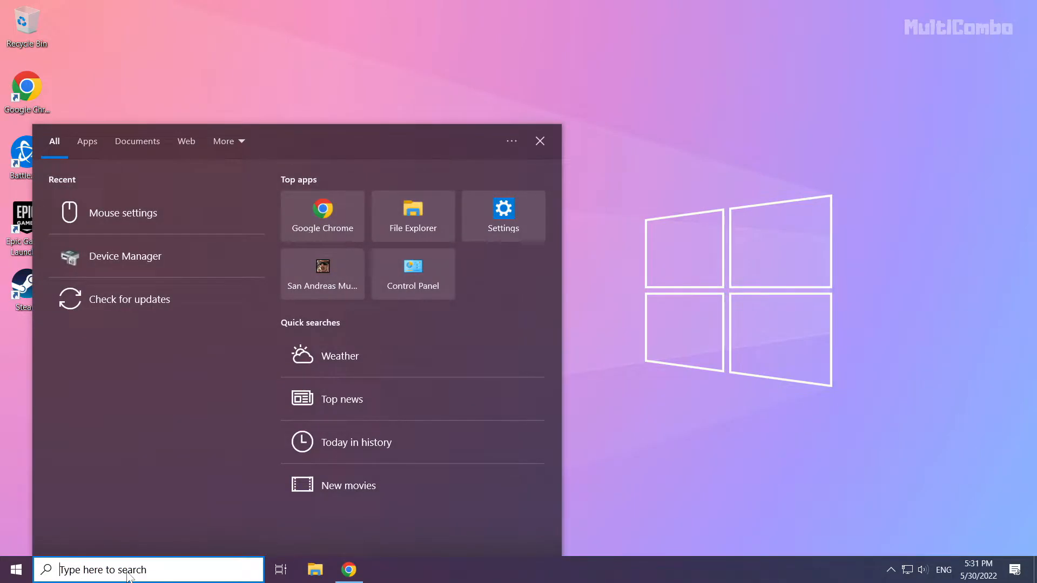
Search Windows for "update" and open the Check for updates settings
text(update)
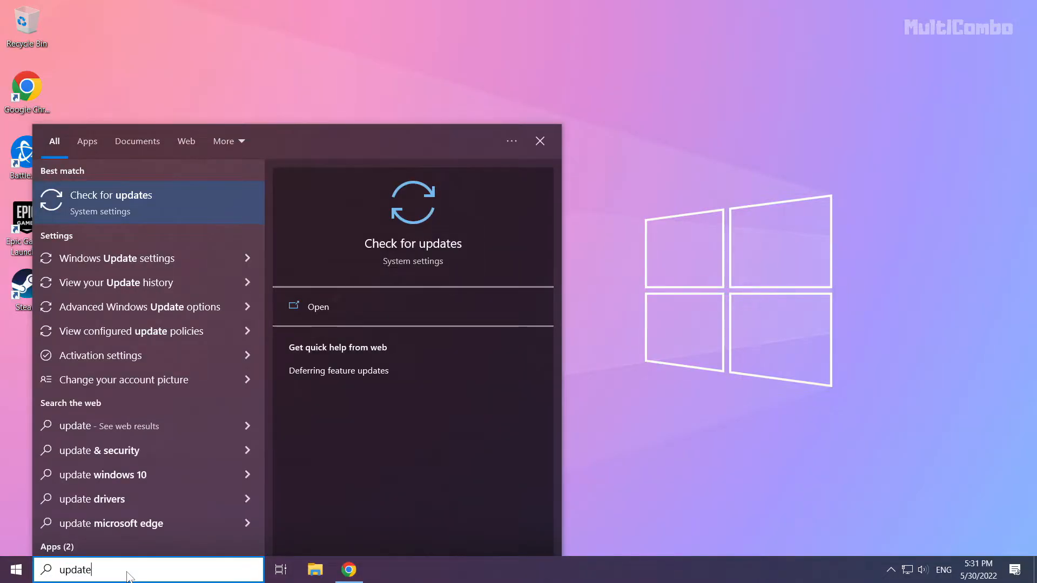
mouse_move(202, 196)
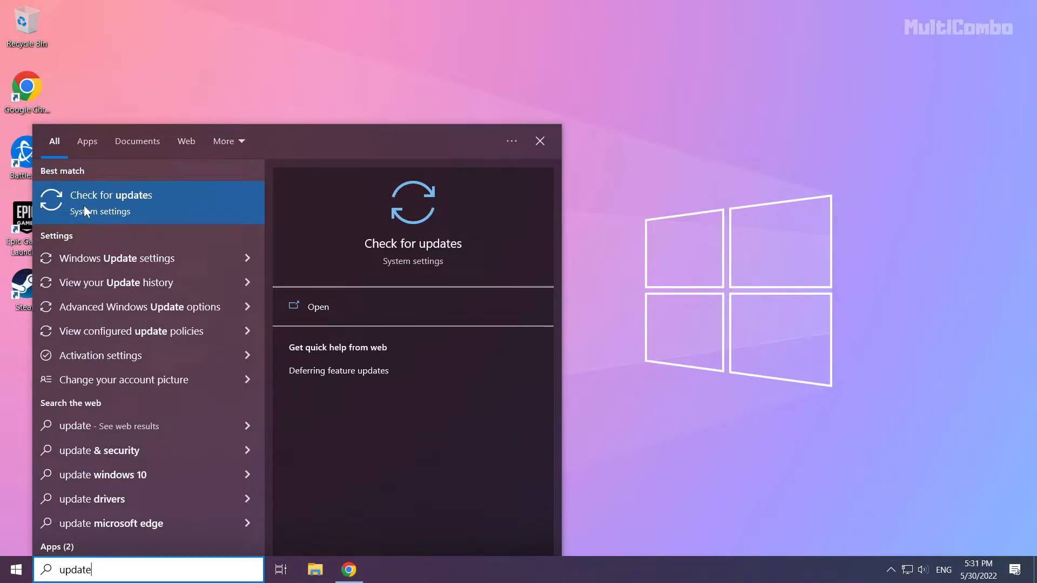
click(112, 194)
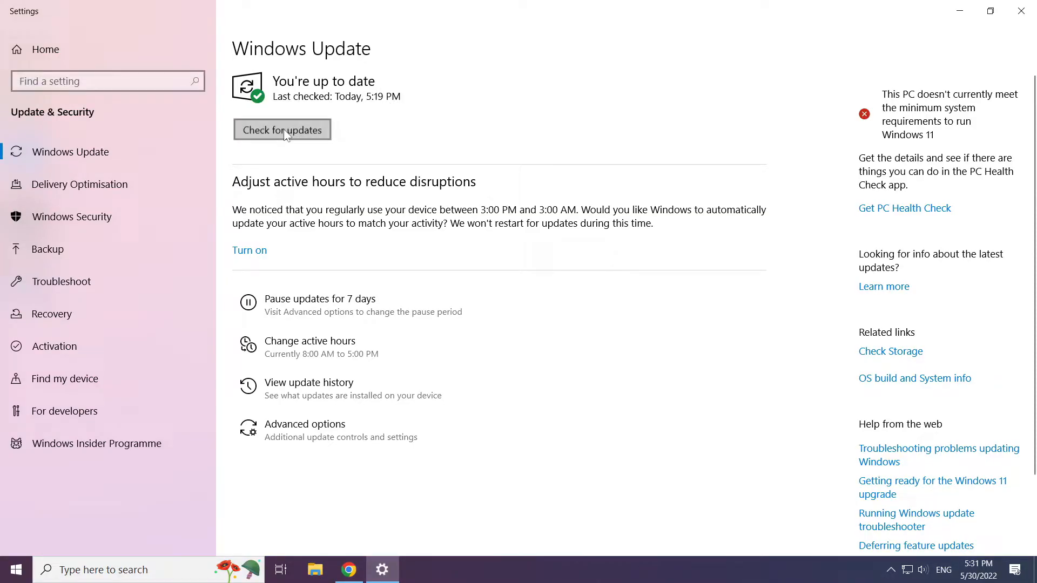
Re-check Windows Update, confirm the PC is up to date, and close Settings
click(281, 130)
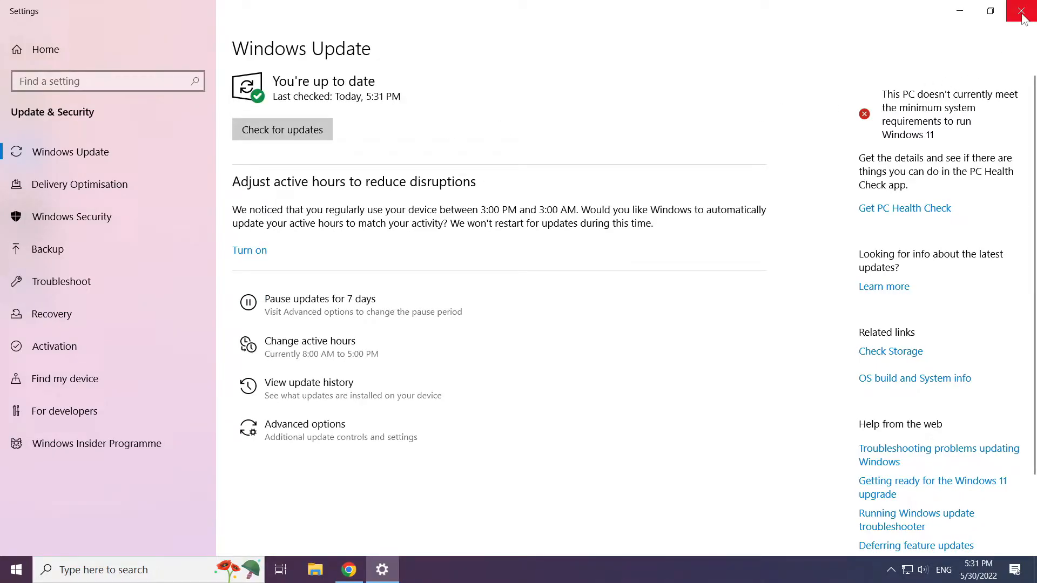
click(1024, 11)
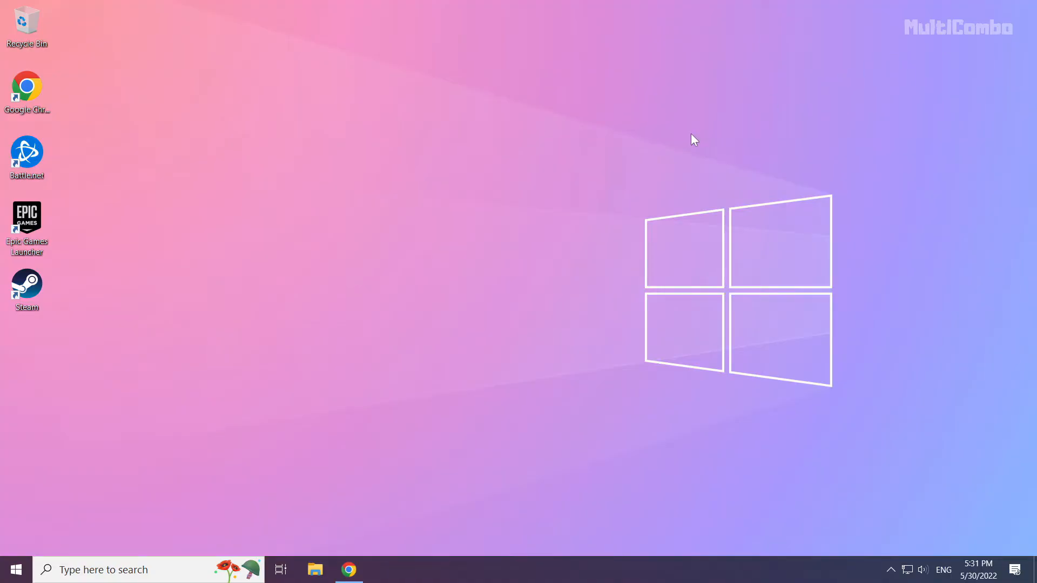
mouse_move(479, 299)
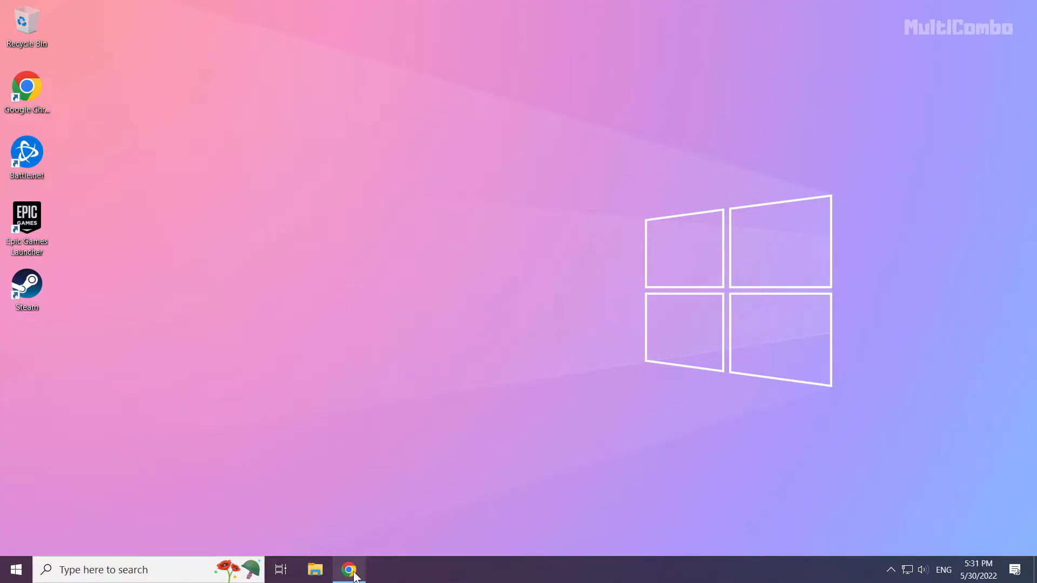
Download the DirectX End-User Runtime Web Installer (dxwebsetup.exe) from Microsoft's page in Chrome
click(349, 569)
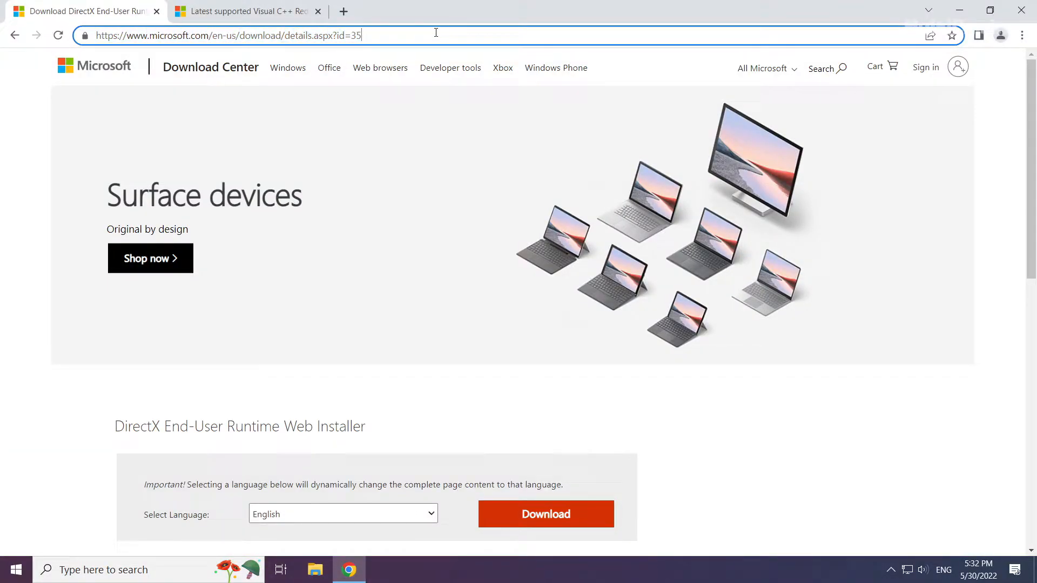
scroll(down, 3)
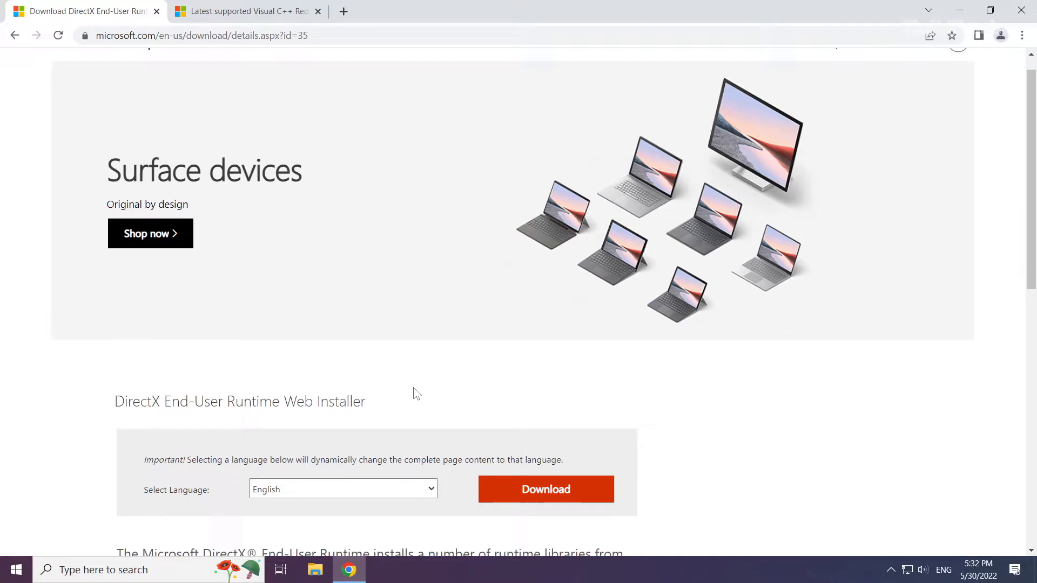
scroll(down, 3)
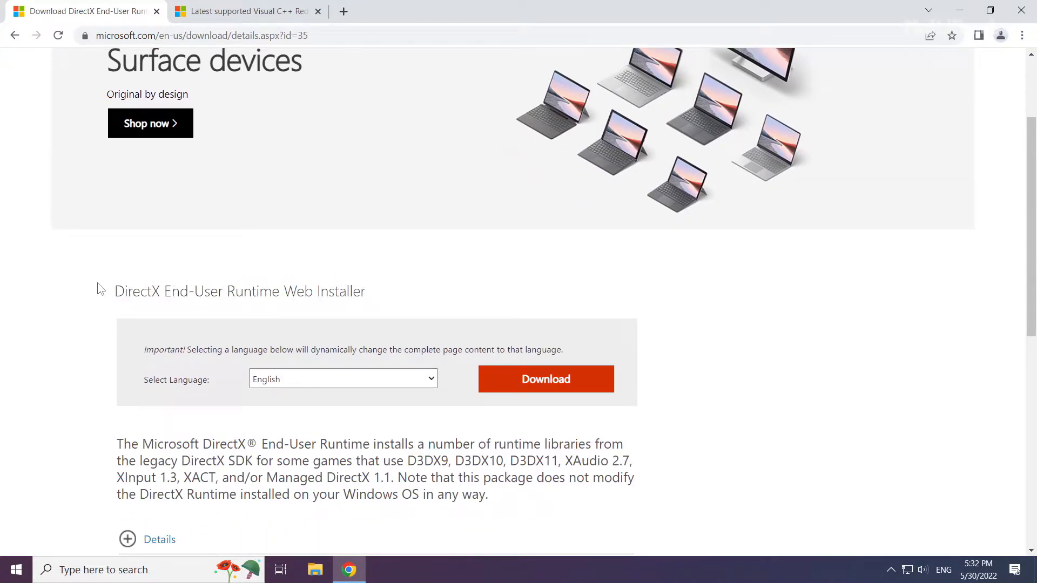
mouse_move(542, 387)
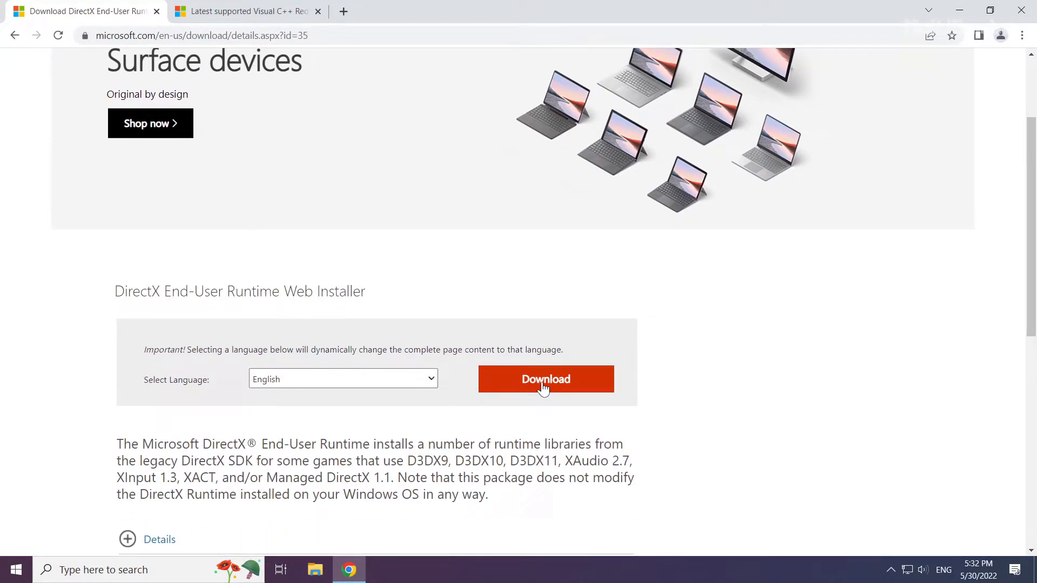
click(545, 379)
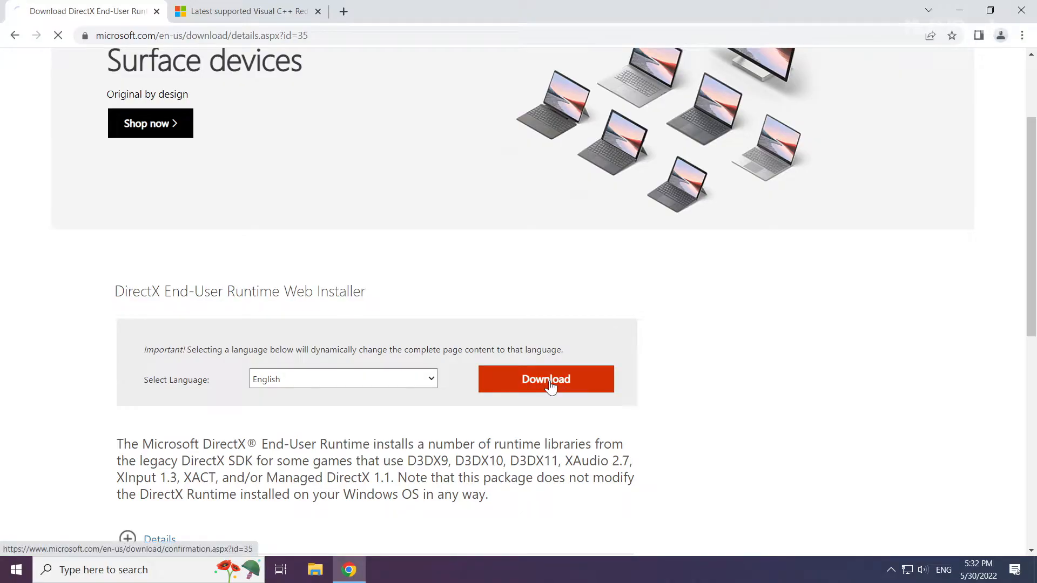
click(545, 379)
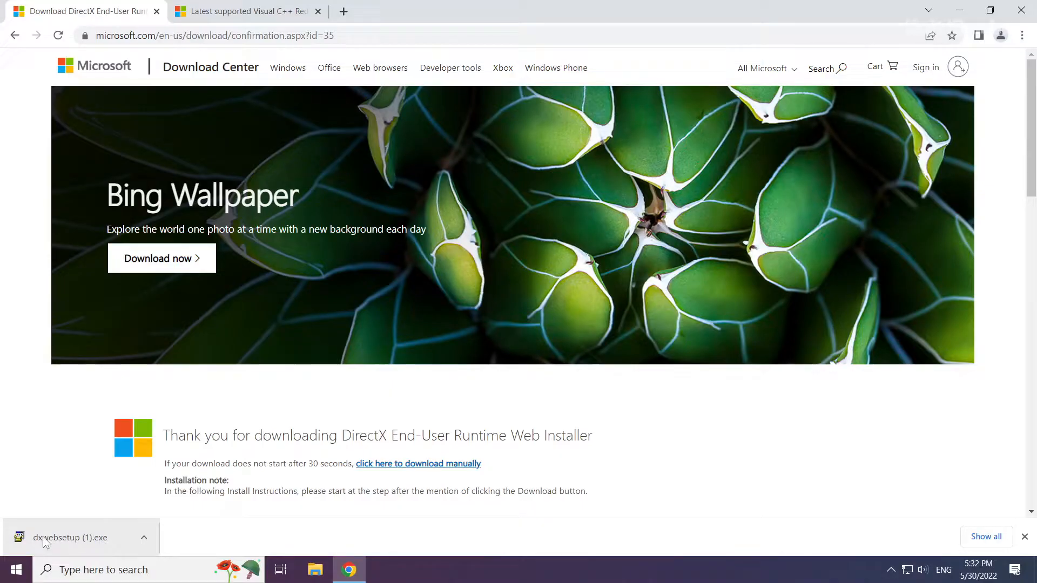
Run dxwebsetup.exe, accept the license, decline the Bing Bar and finish the DirectX setup
click(69, 538)
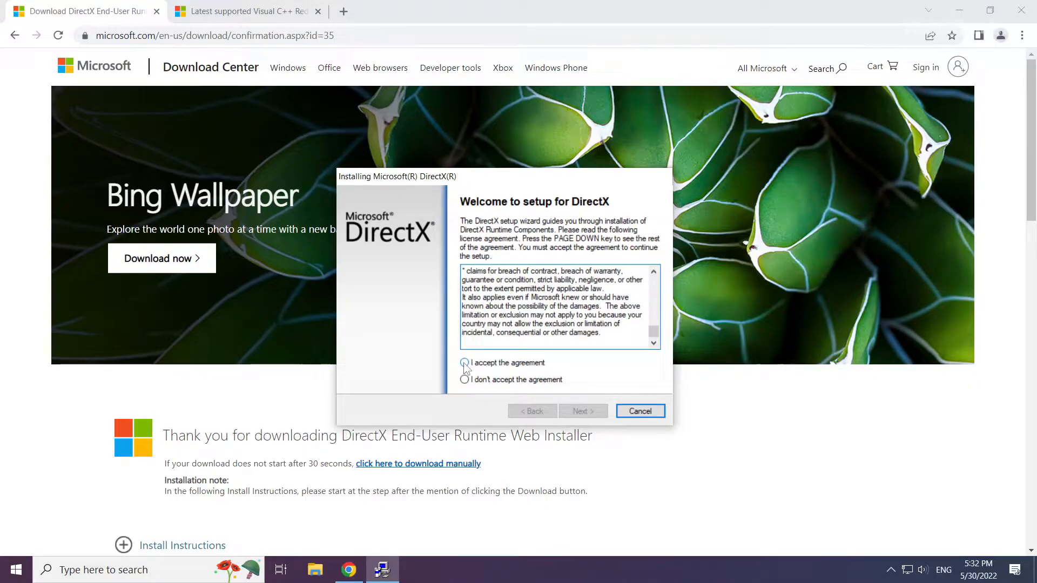
click(464, 363)
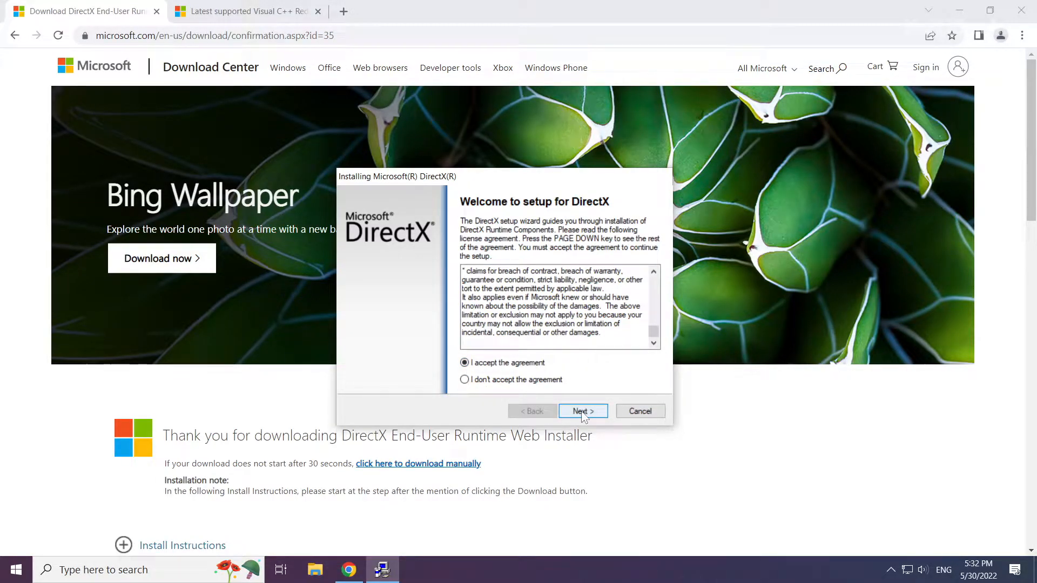
click(581, 411)
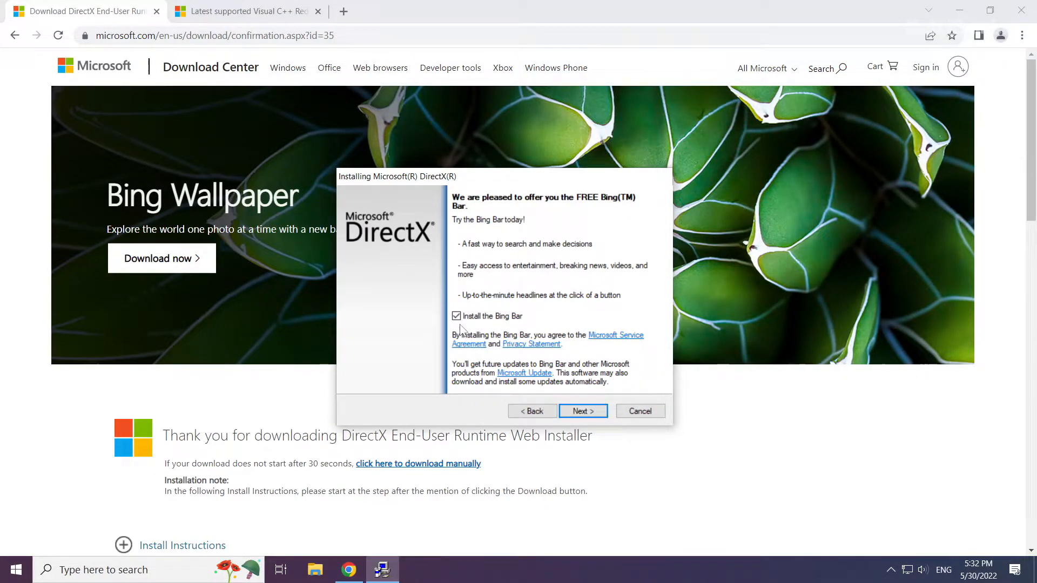
click(456, 315)
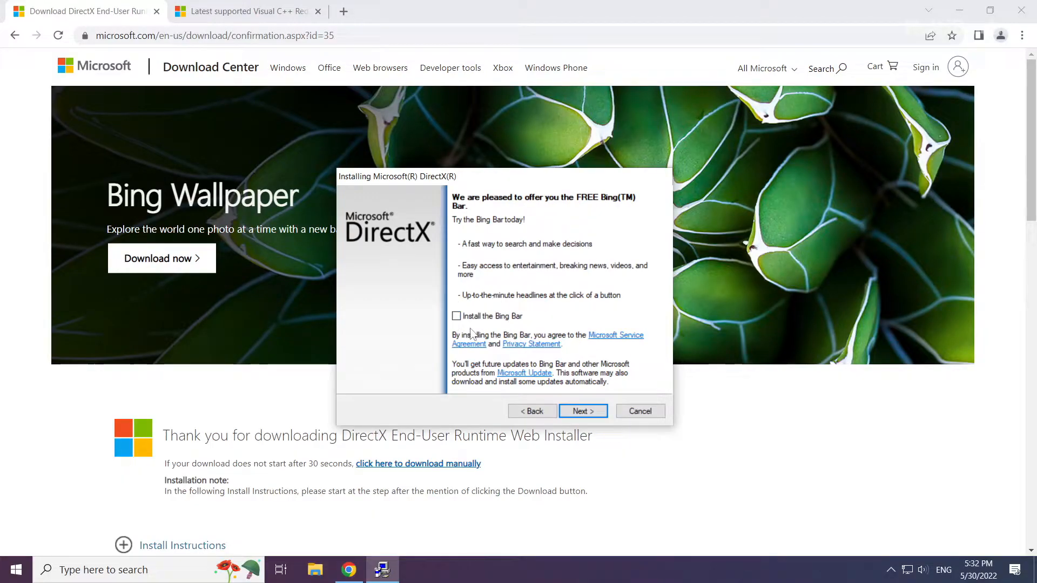
click(582, 411)
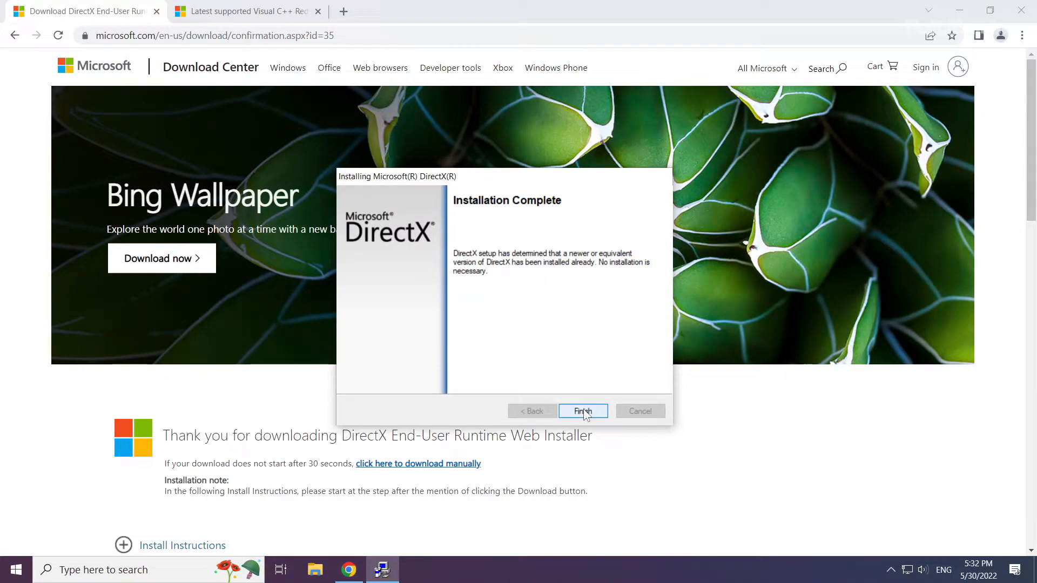
click(582, 410)
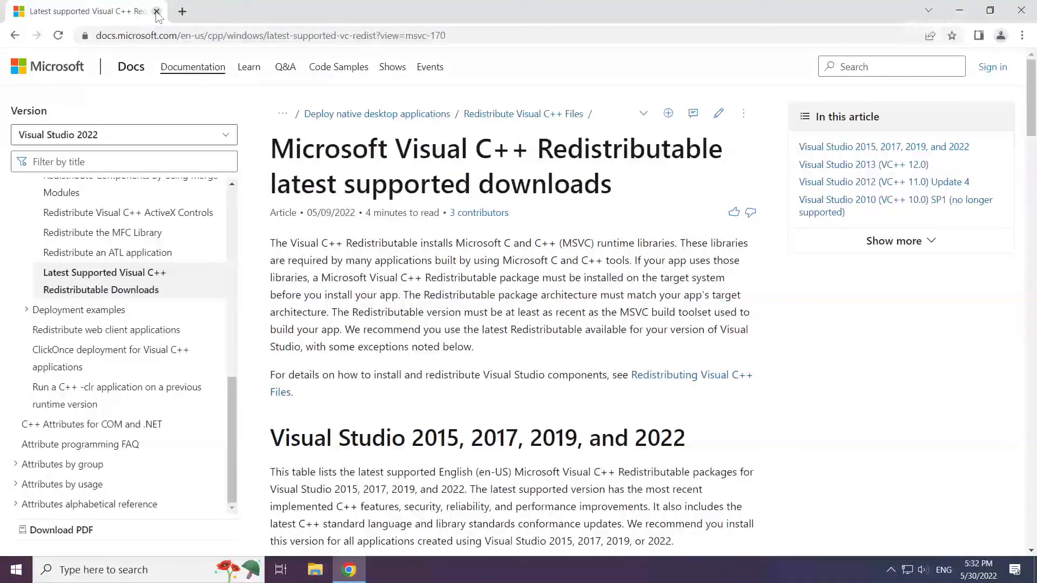
Close the DirectX tab and download the ARM64 and x64 Visual C++ 2015-2022 redistributable installers
click(265, 35)
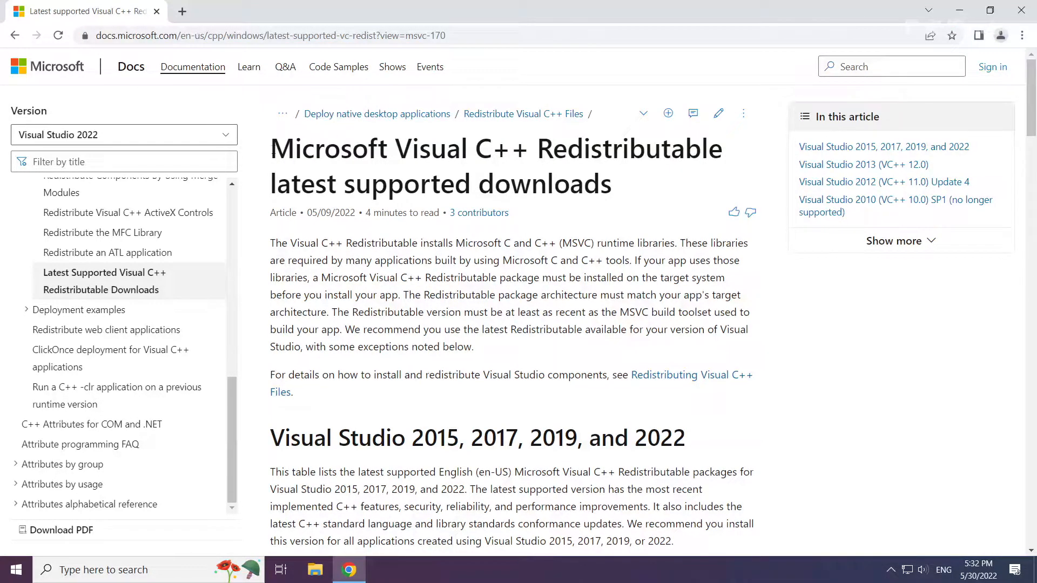
mouse_move(280, 399)
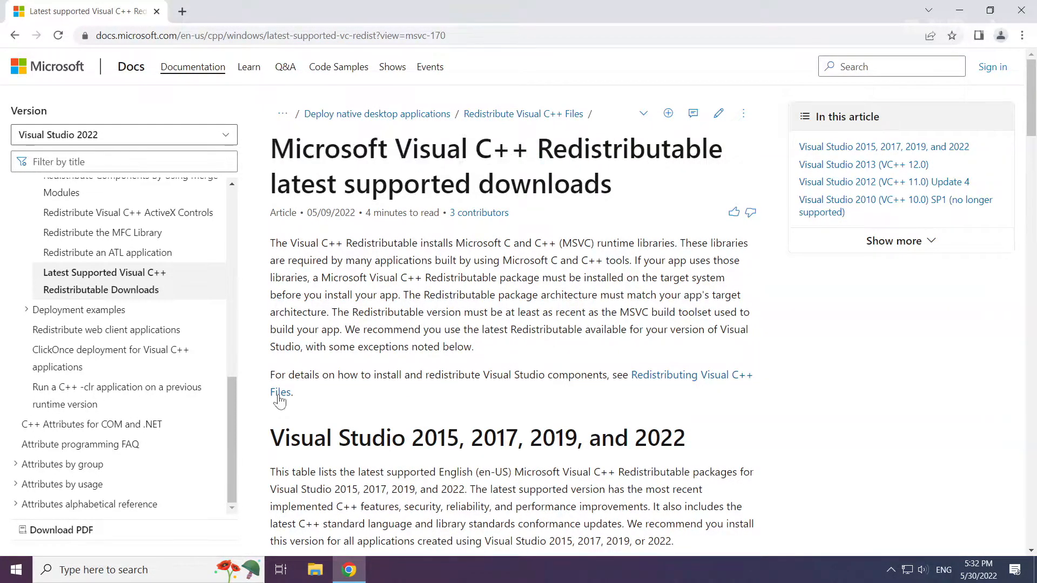
scroll(down, 3)
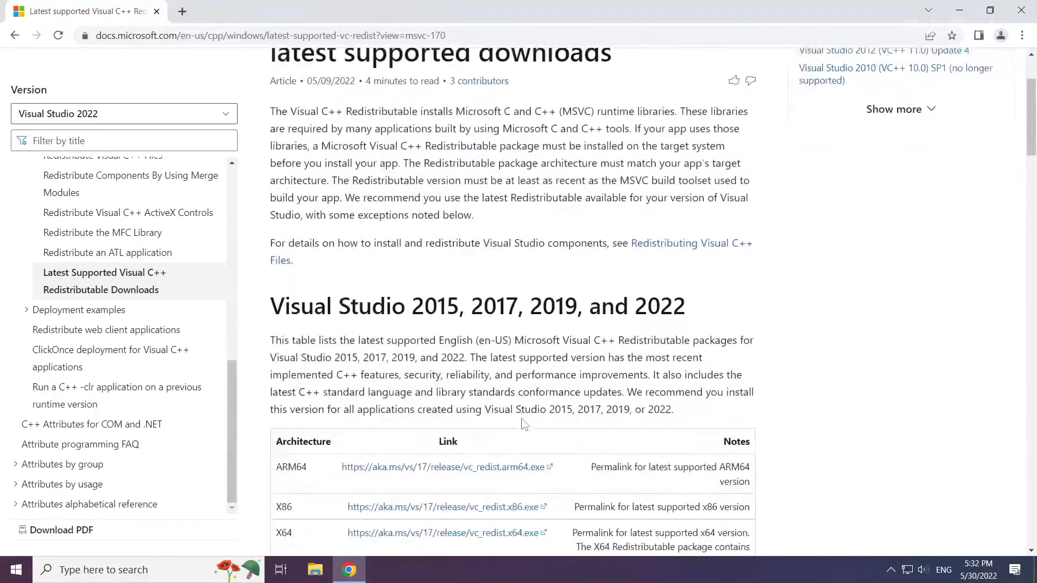
scroll(down, 3)
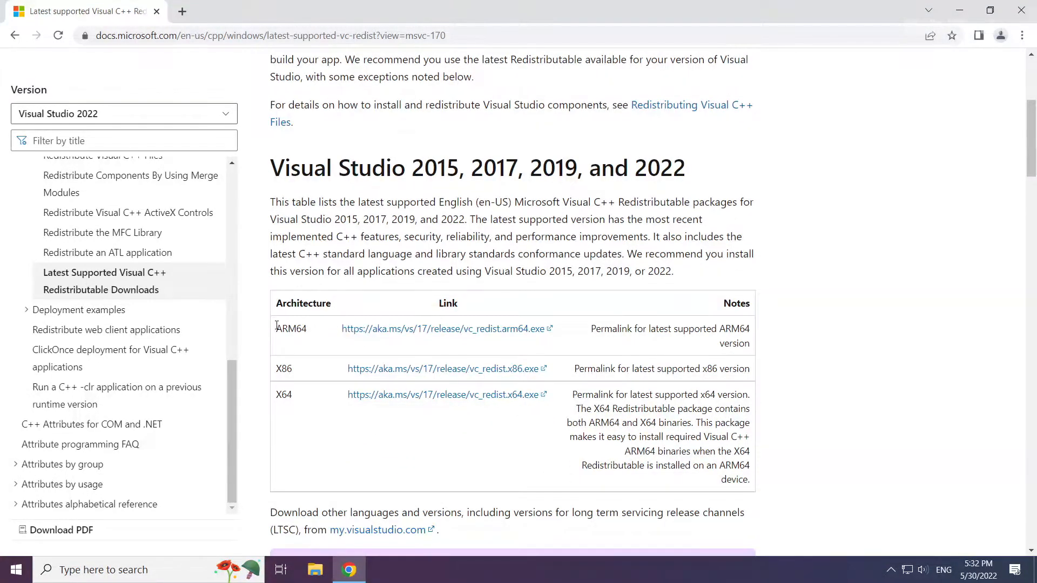
mouse_move(411, 333)
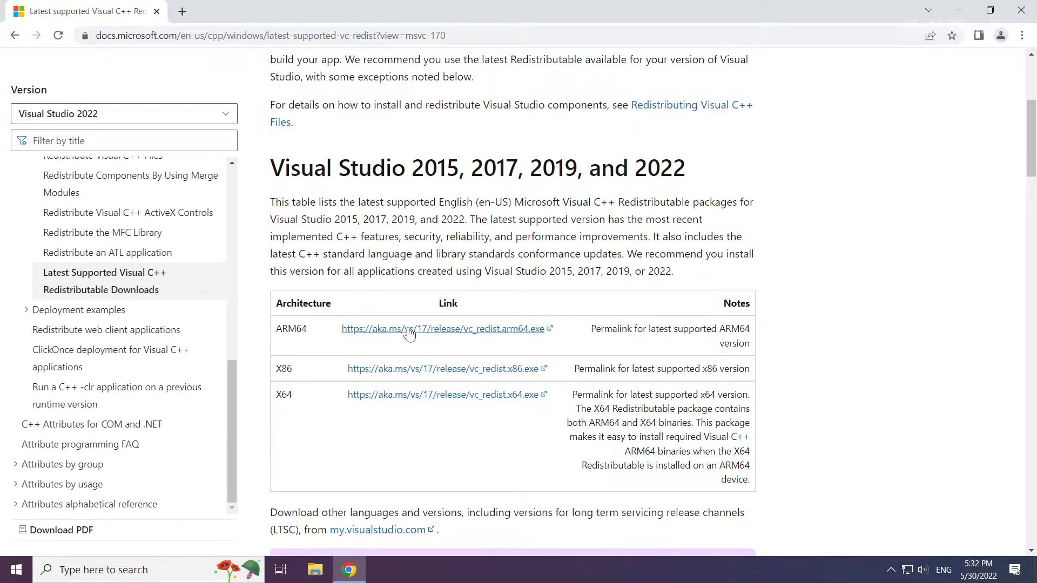
mouse_move(411, 328)
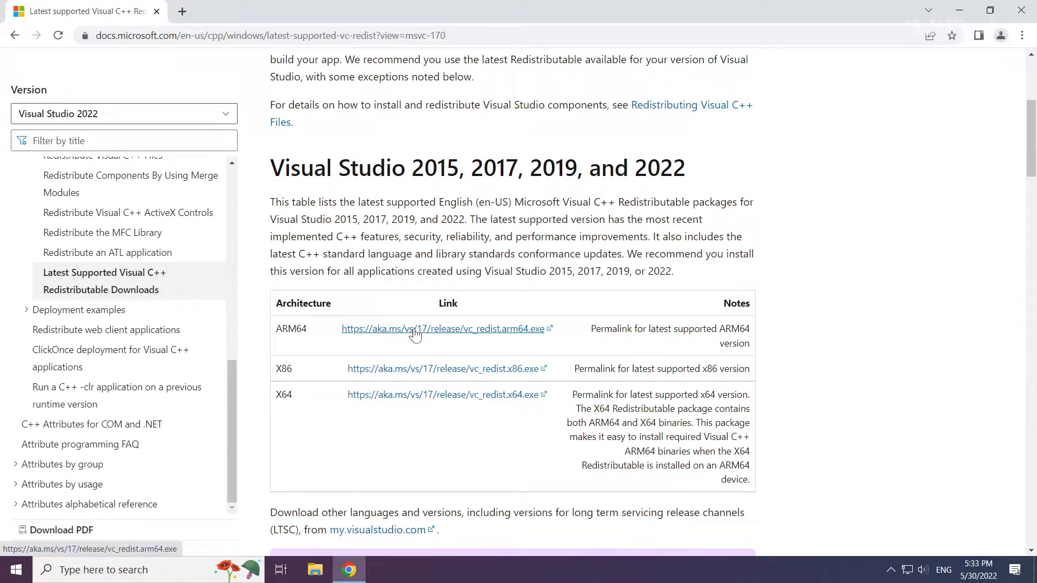
click(441, 328)
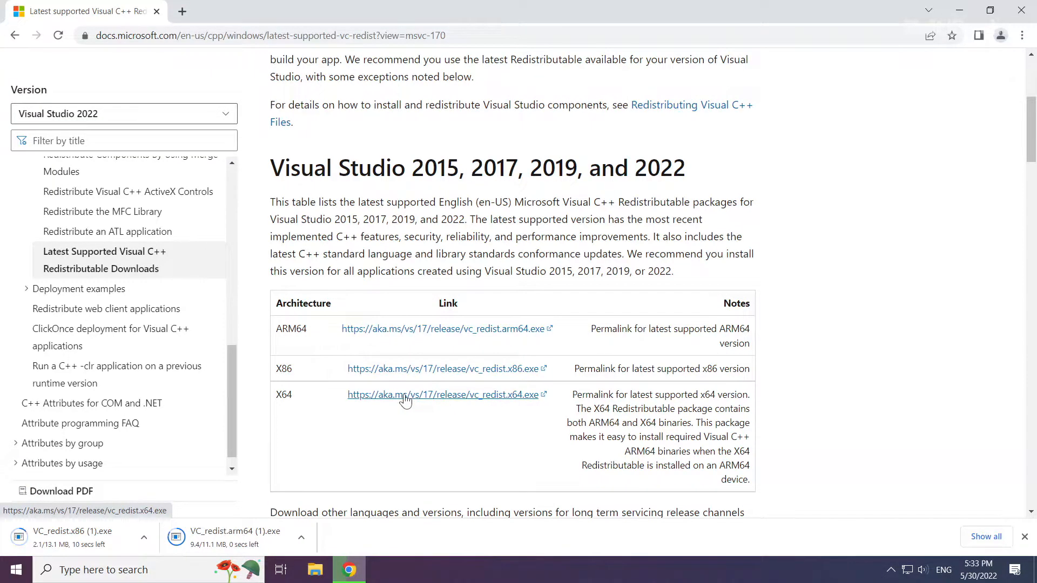
click(443, 396)
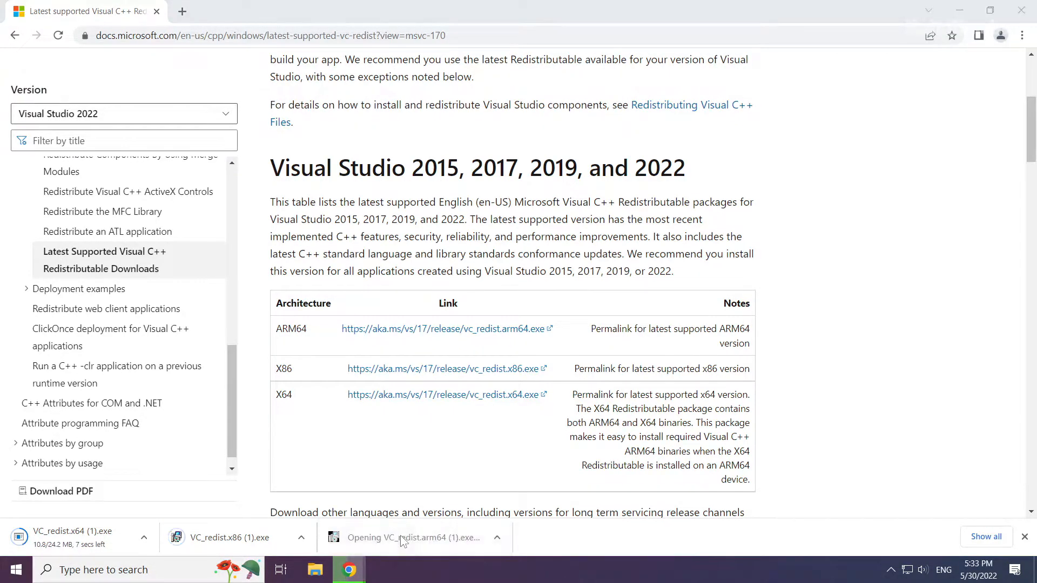
Install the x86 Visual C++ Redistributable 14.32.31326, accepting the license, and close it on Setup Successful
click(414, 537)
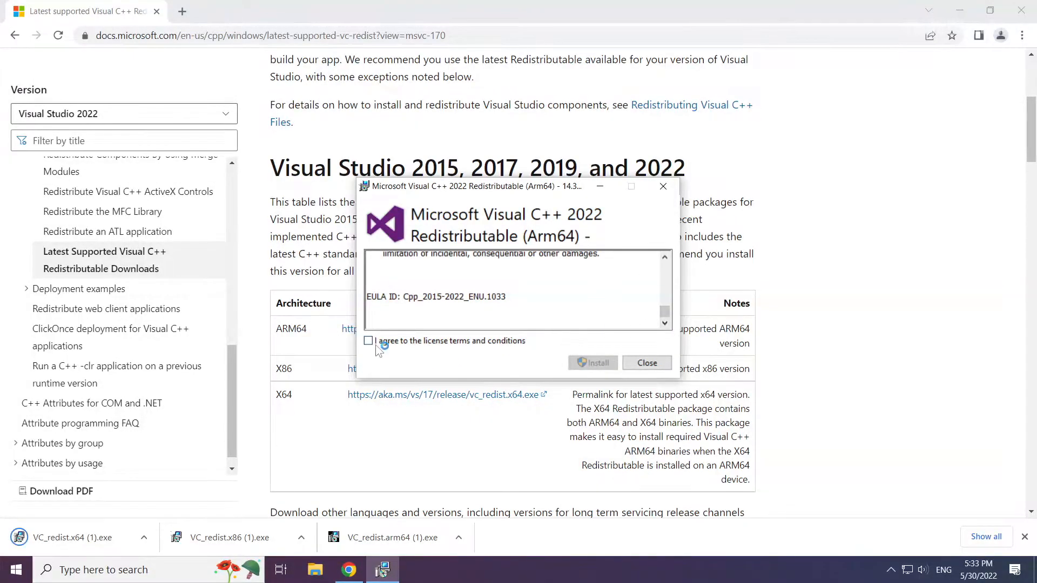
click(368, 341)
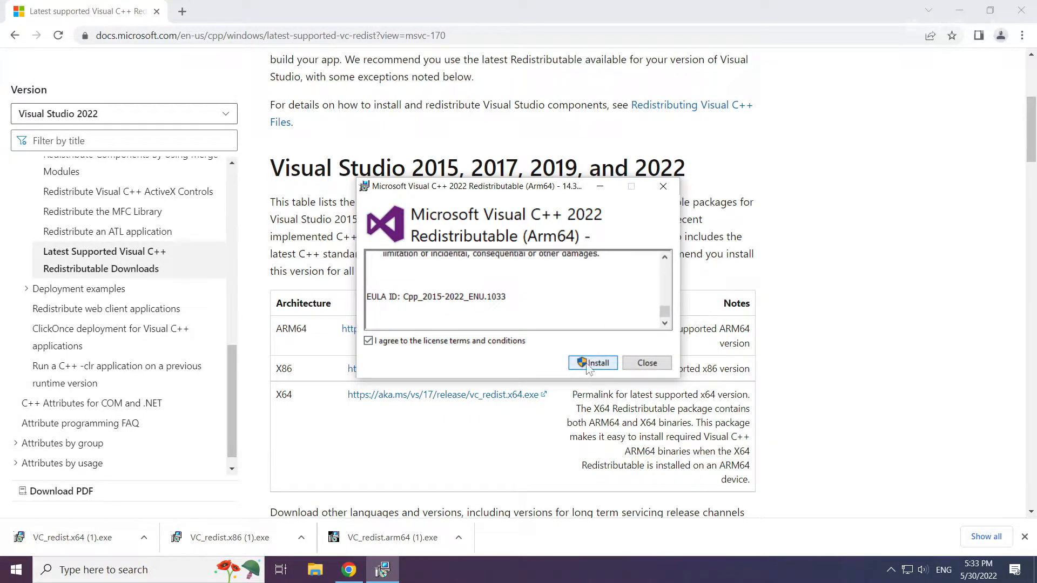
click(593, 363)
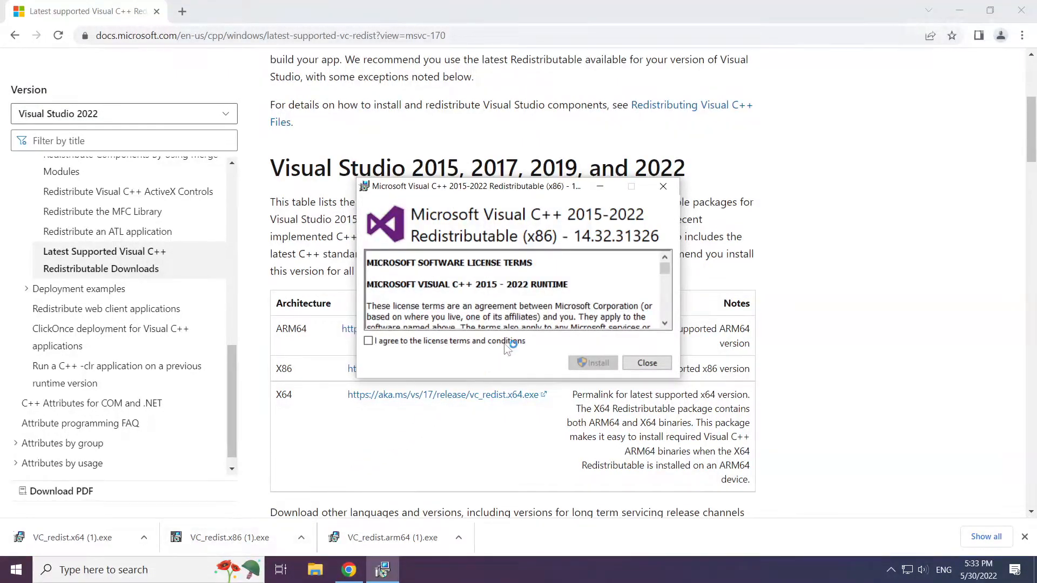
scroll(down, 3)
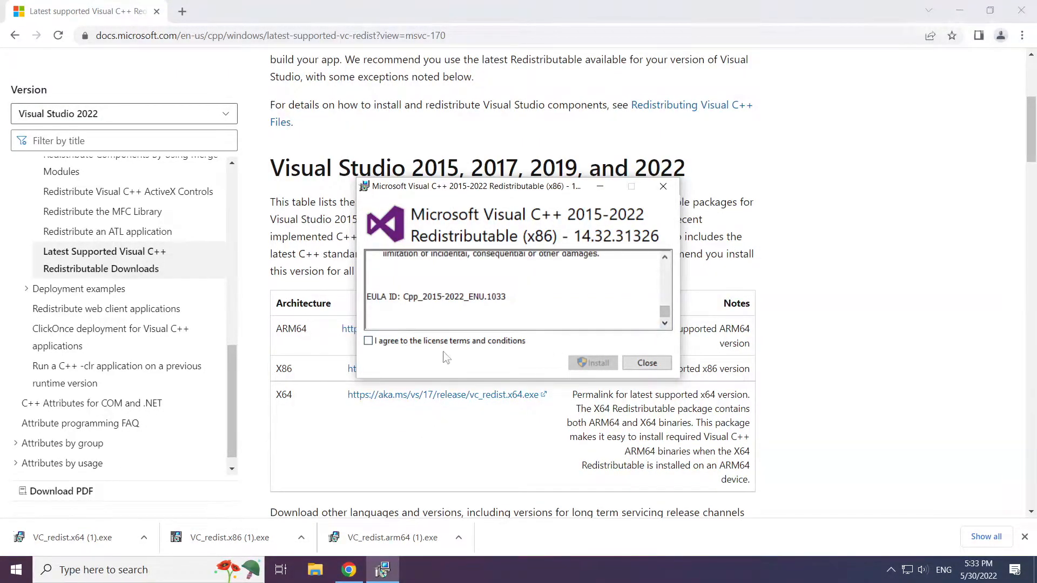
click(592, 363)
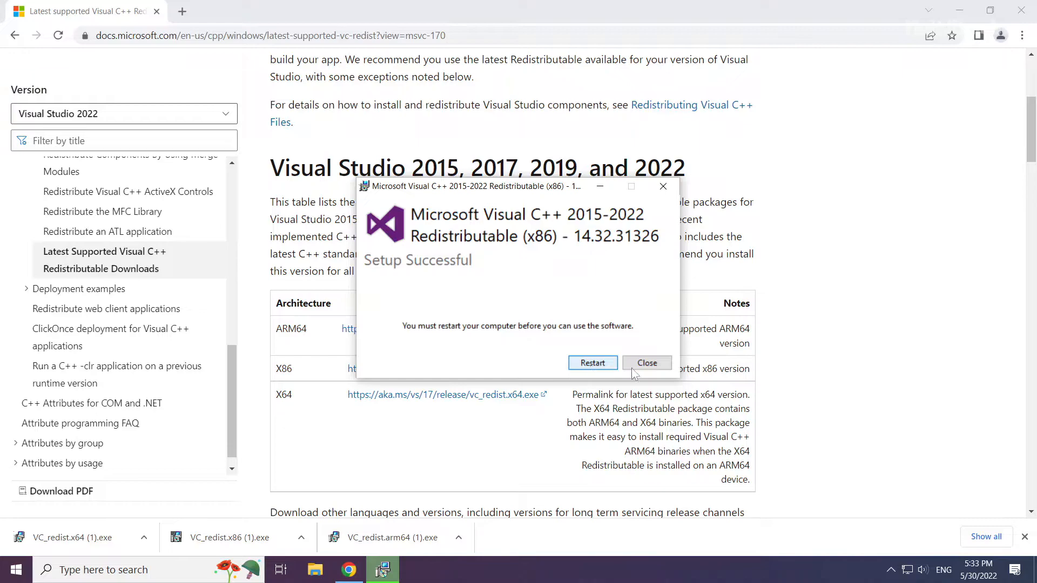
click(647, 363)
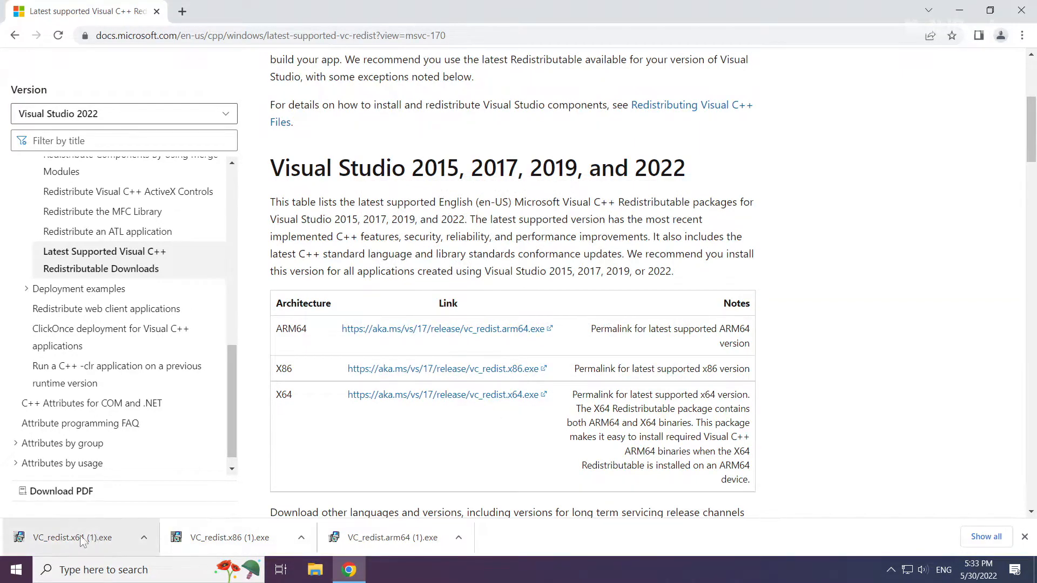
Install the x64 Visual C++ Redistributable 14.32.31326 the same way and close the finished installer
click(72, 537)
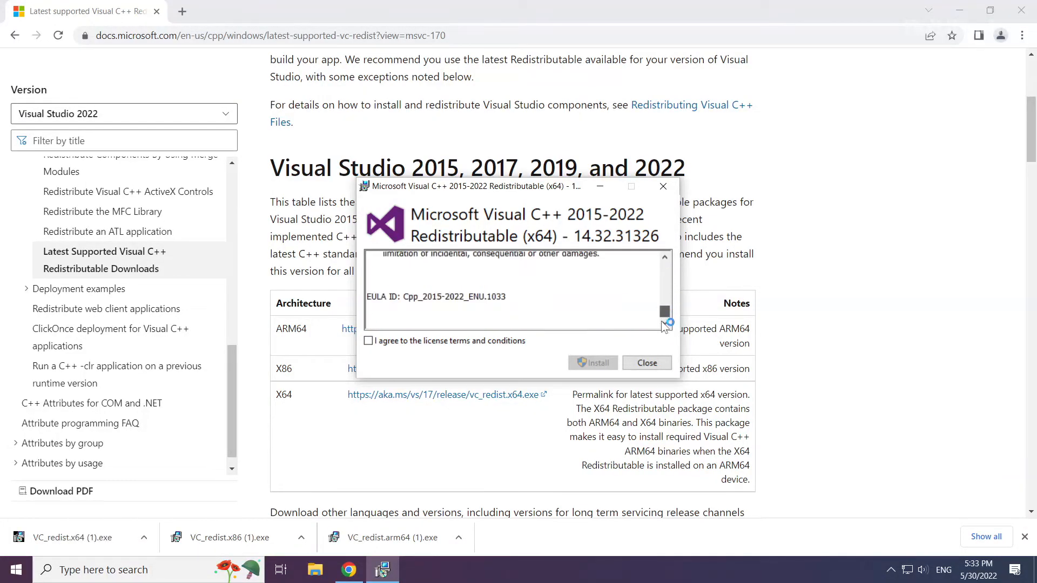
click(368, 340)
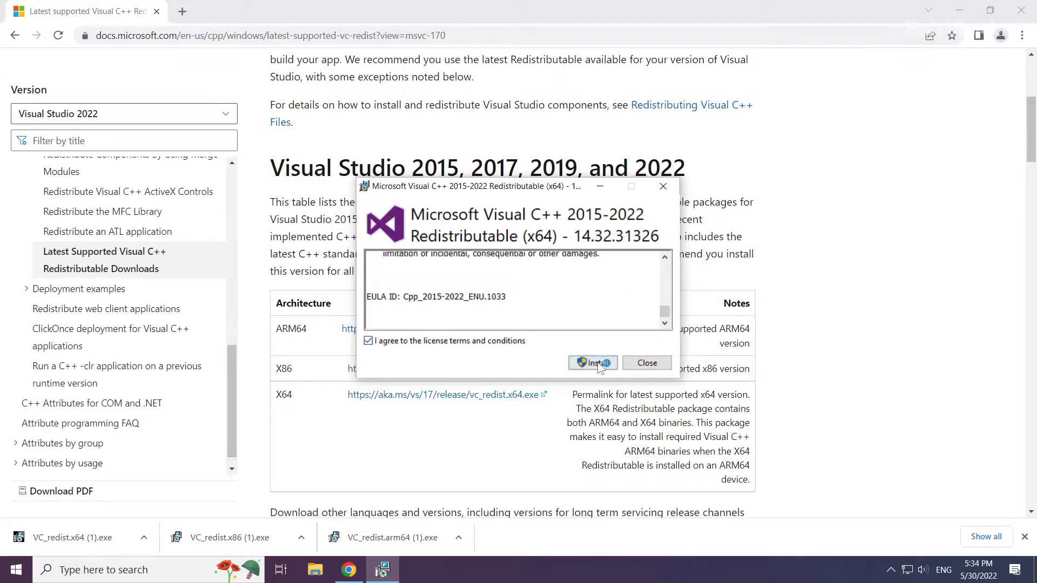
click(593, 363)
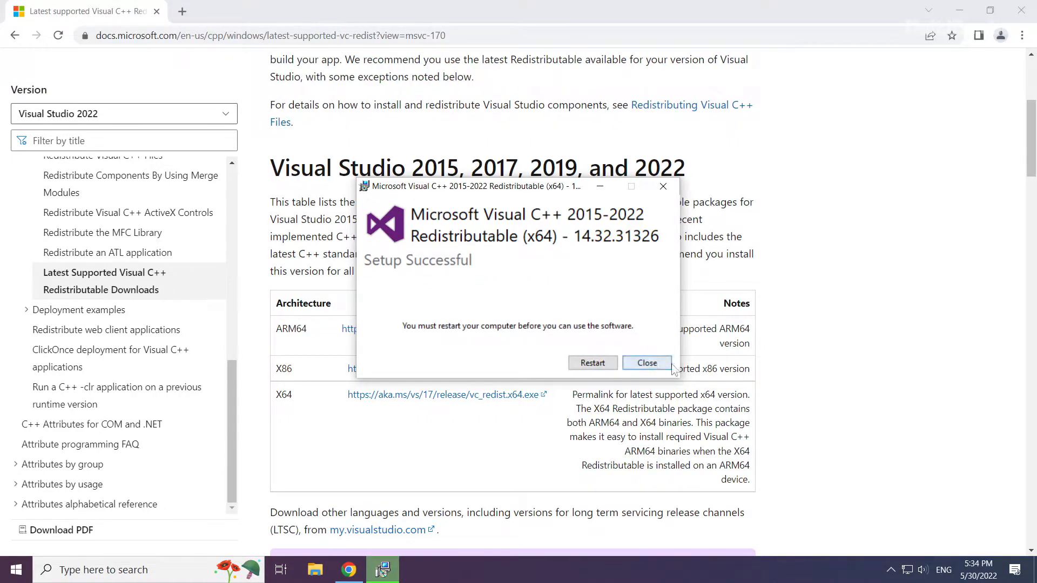
click(646, 363)
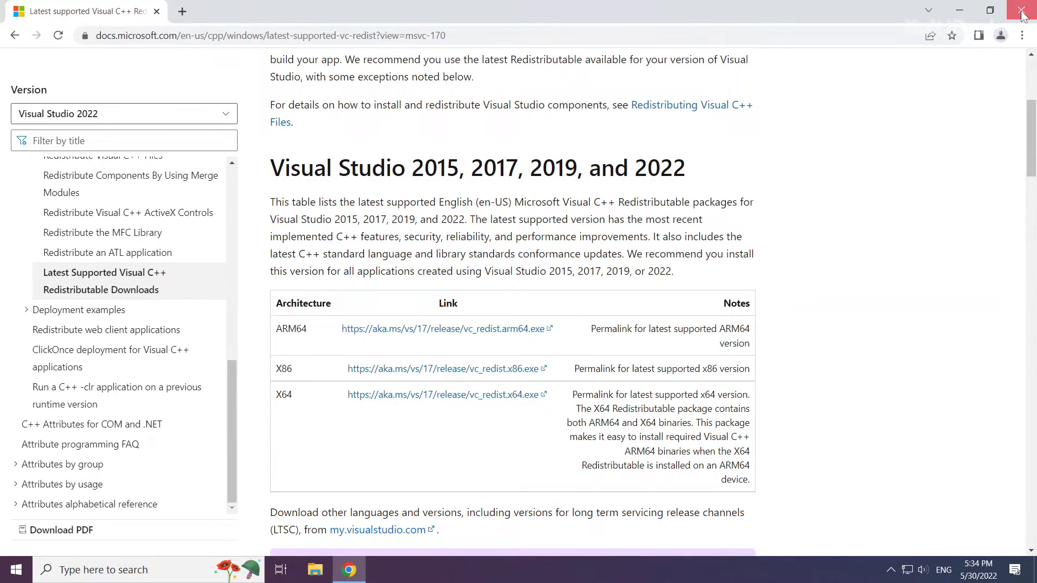
Close Chrome and open the Start button's quick-link menu to reach Task Manager
click(1021, 12)
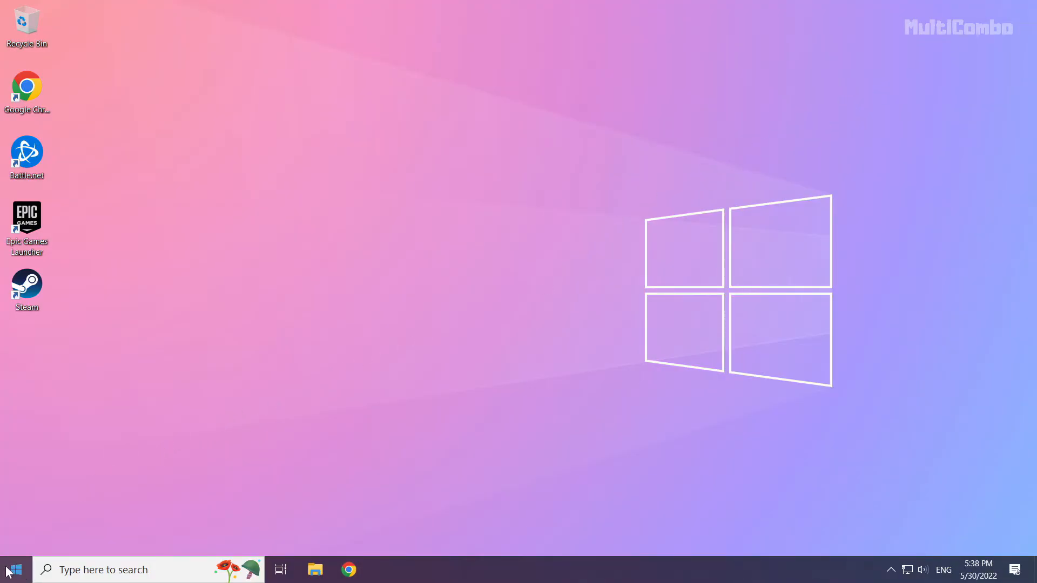
right_click(12, 570)
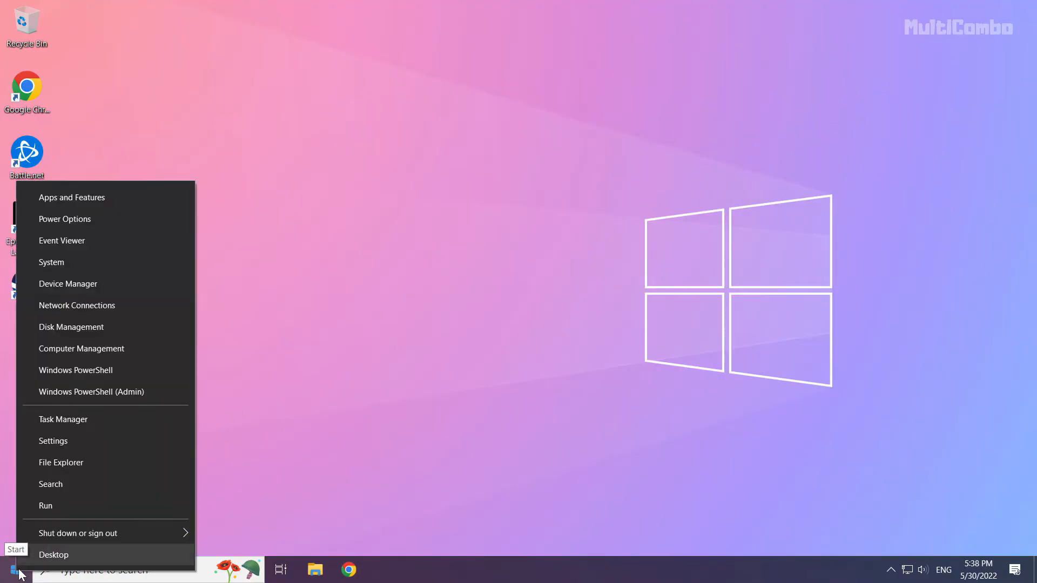
mouse_move(140, 419)
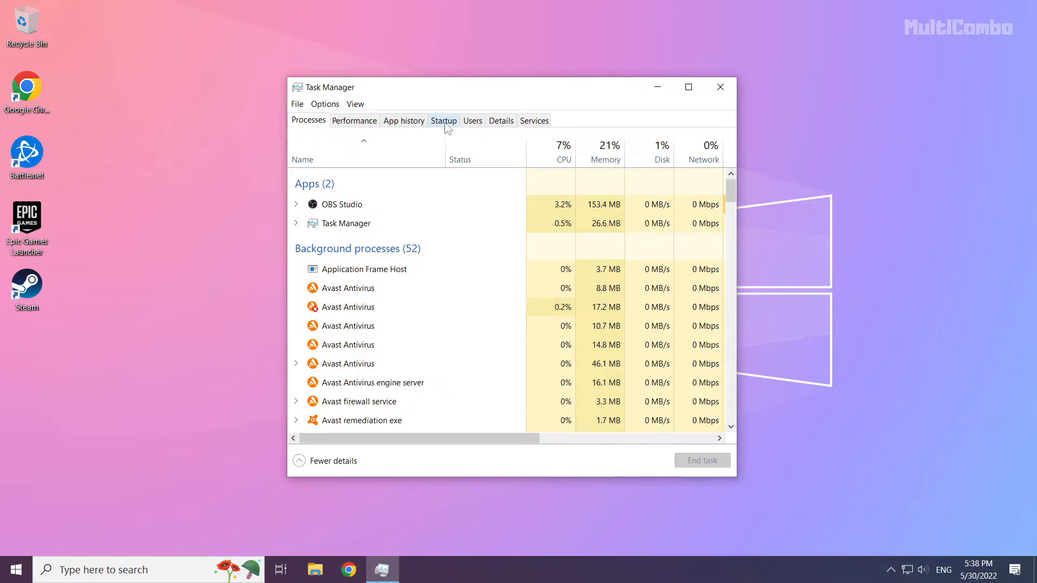
In the Startup list, disable Microsoft Edge and Java Update Scheduler from launching at startup
click(445, 120)
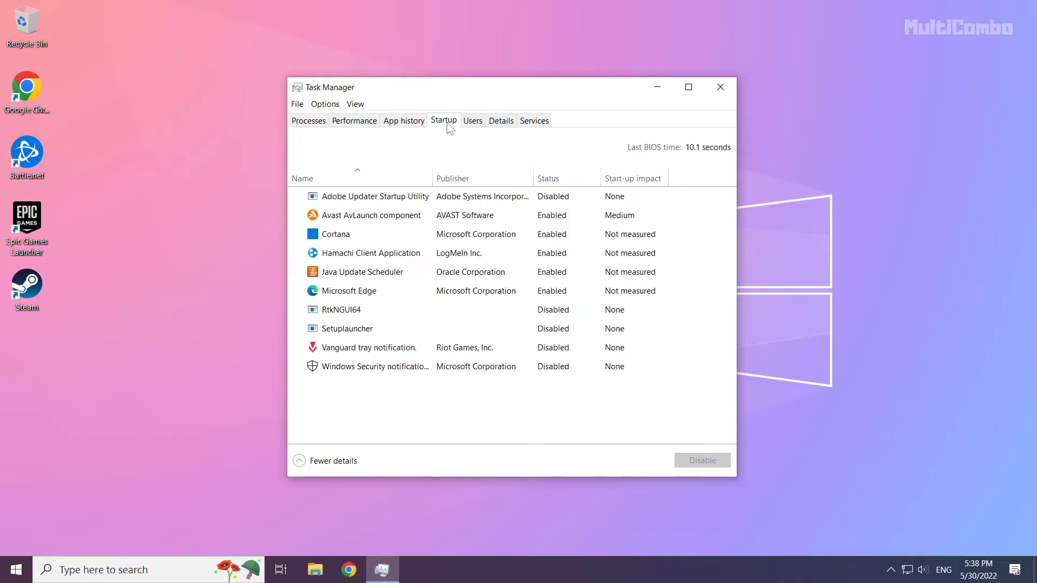
click(363, 272)
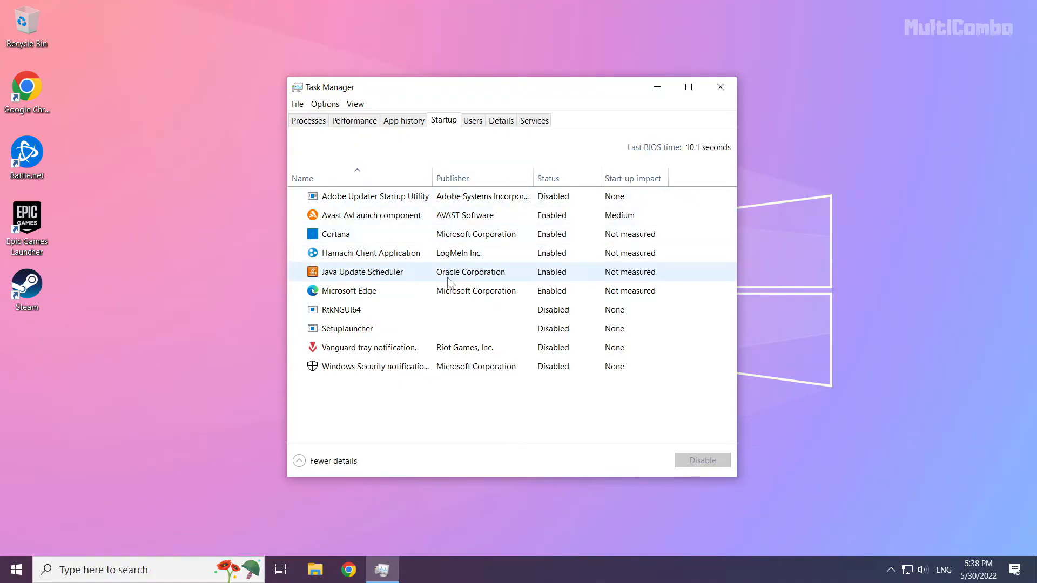
click(347, 291)
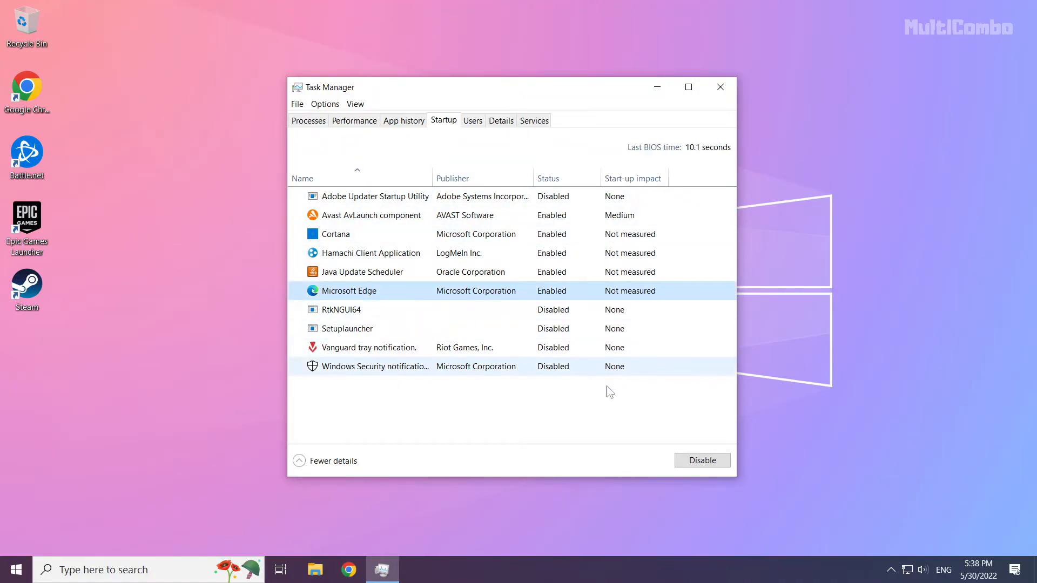
click(702, 460)
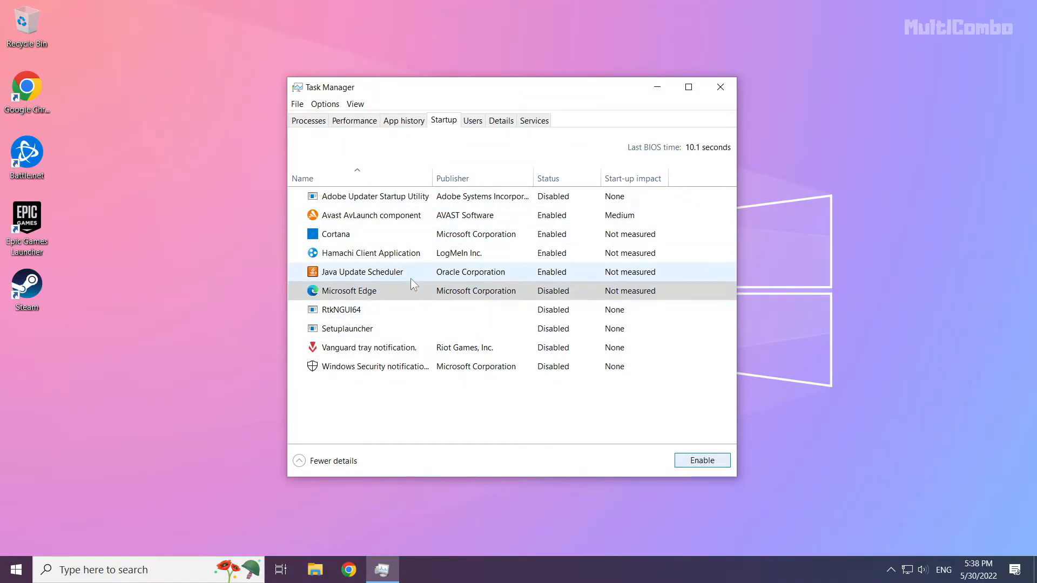
click(362, 272)
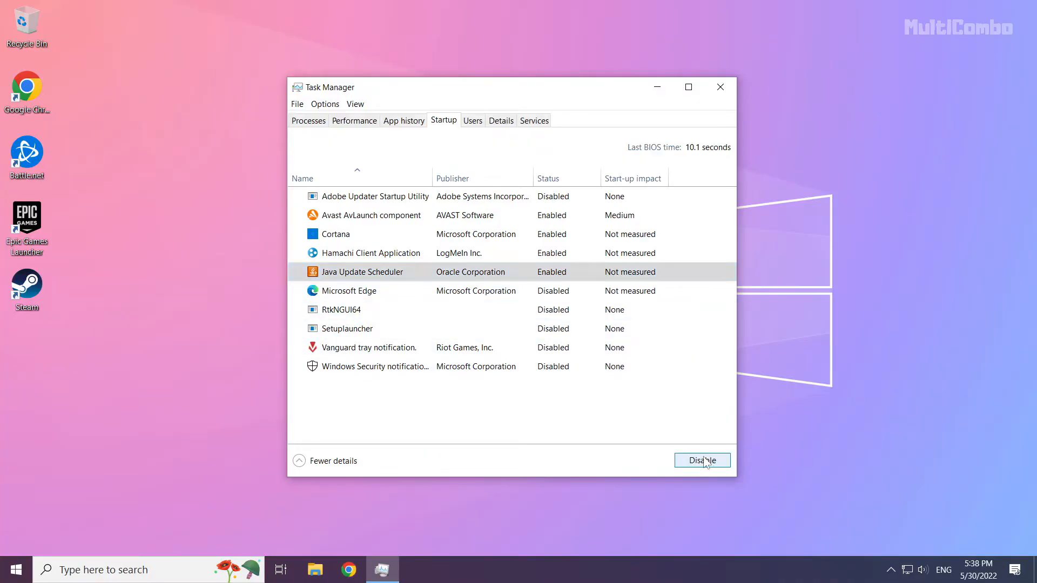
click(701, 460)
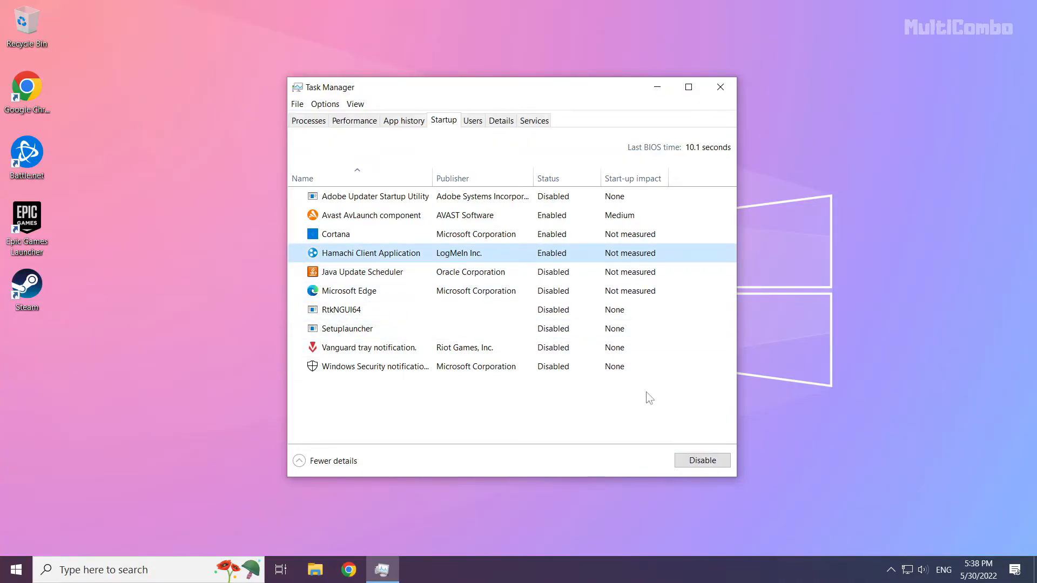
Disable Hamachi Client Application and Cortana at startup, then close Task Manager
click(702, 460)
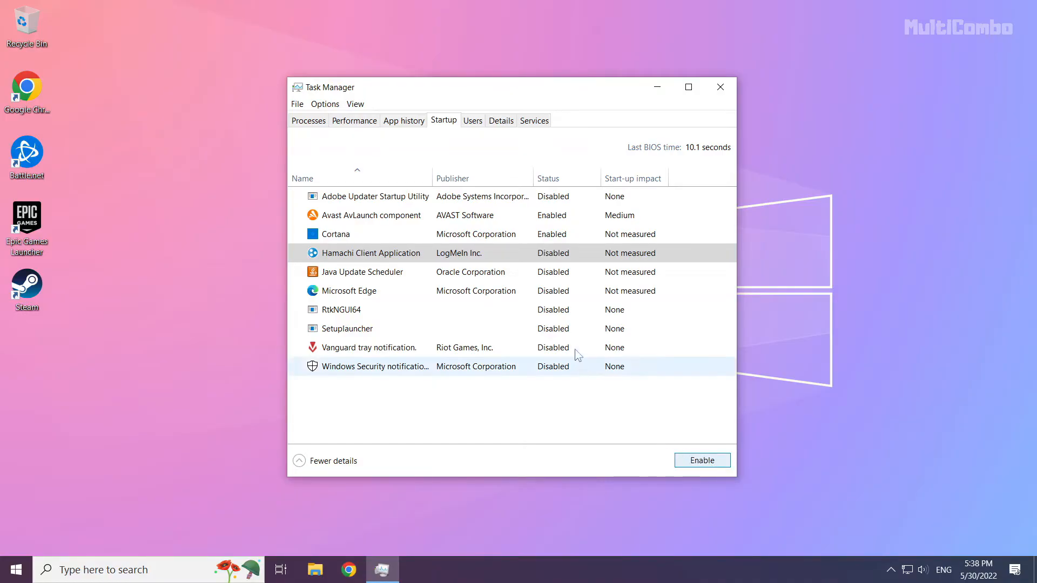
click(335, 233)
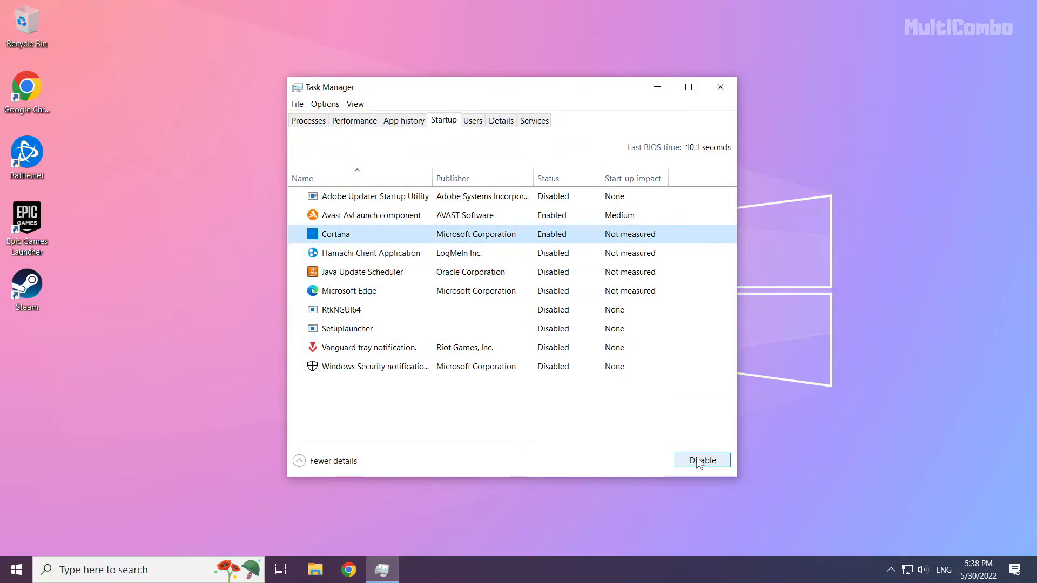
click(702, 461)
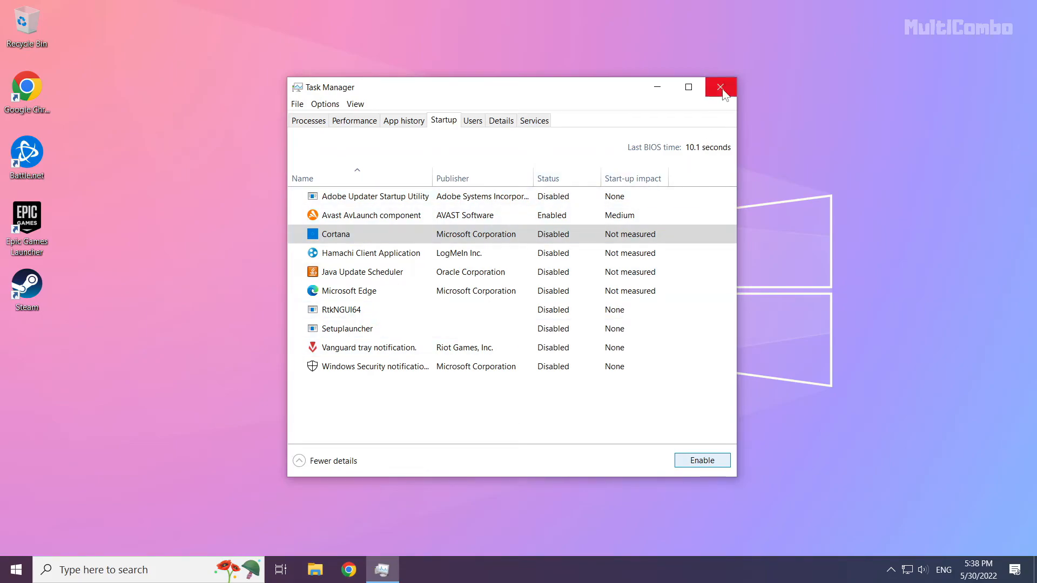
click(719, 86)
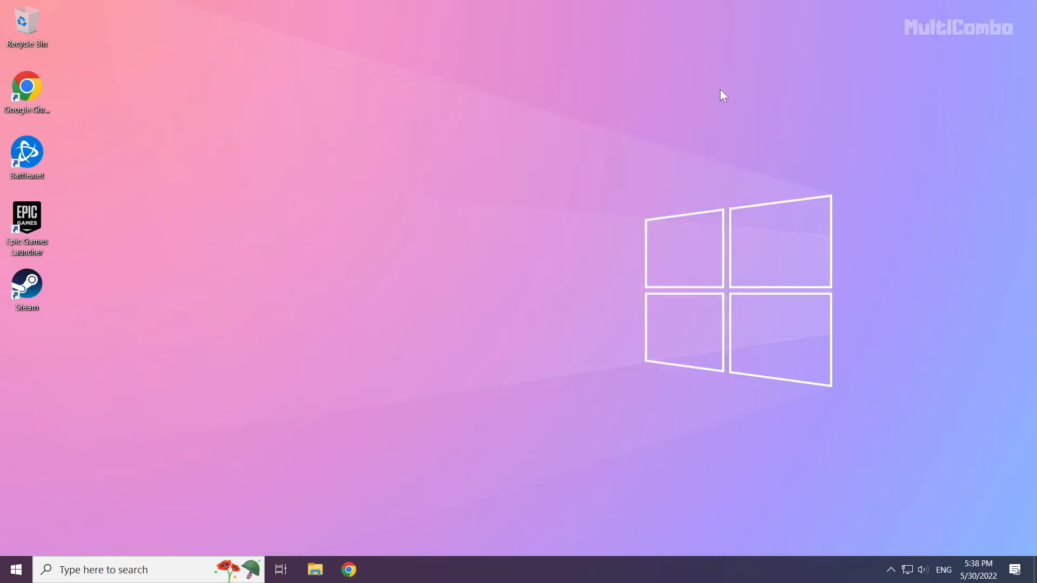
mouse_move(108, 474)
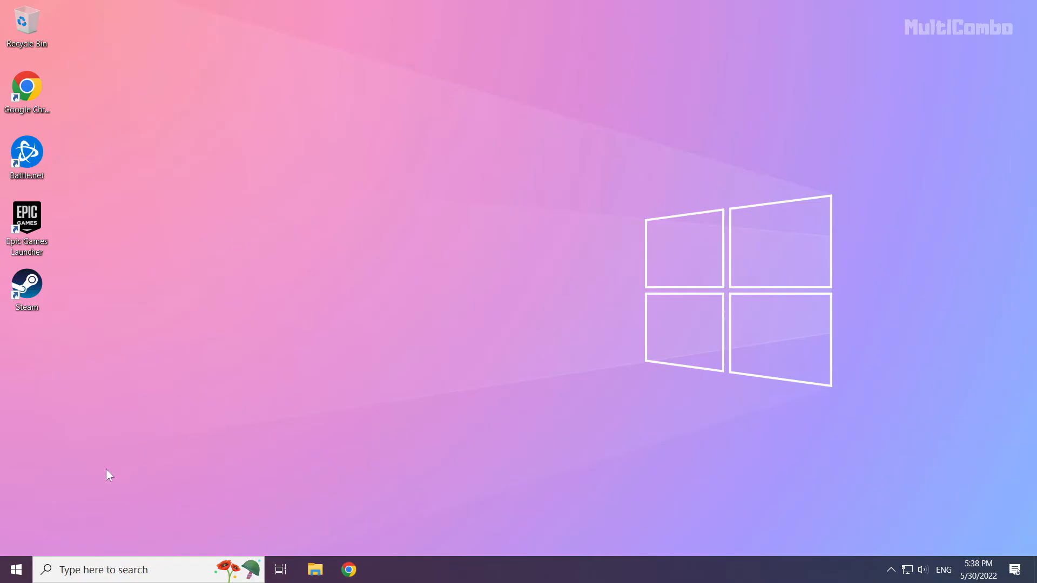
mouse_move(17, 569)
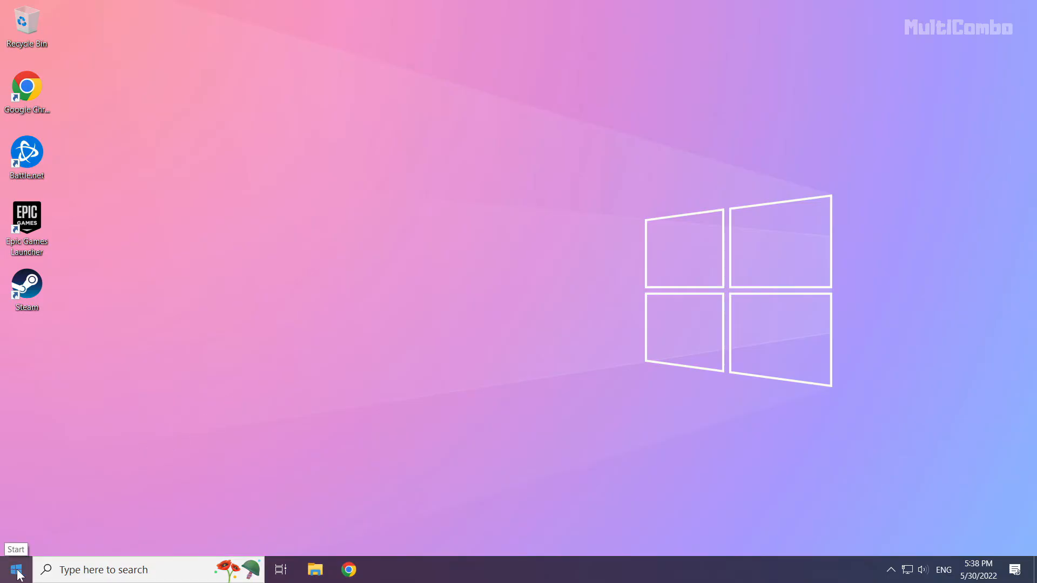
Show the Start menu's power options (Sleep, Shut down, Restart) to restart the PC
click(14, 570)
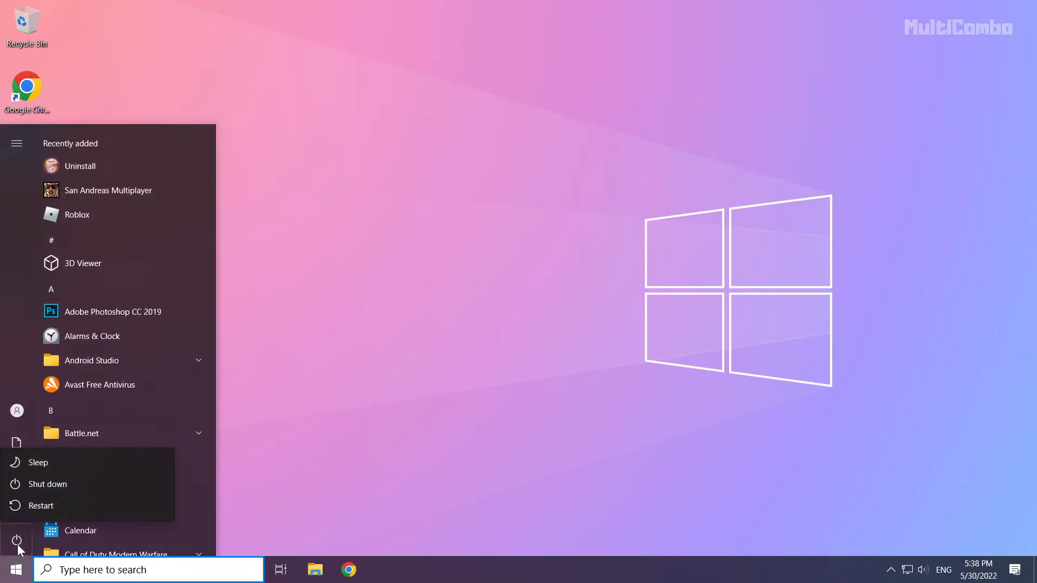